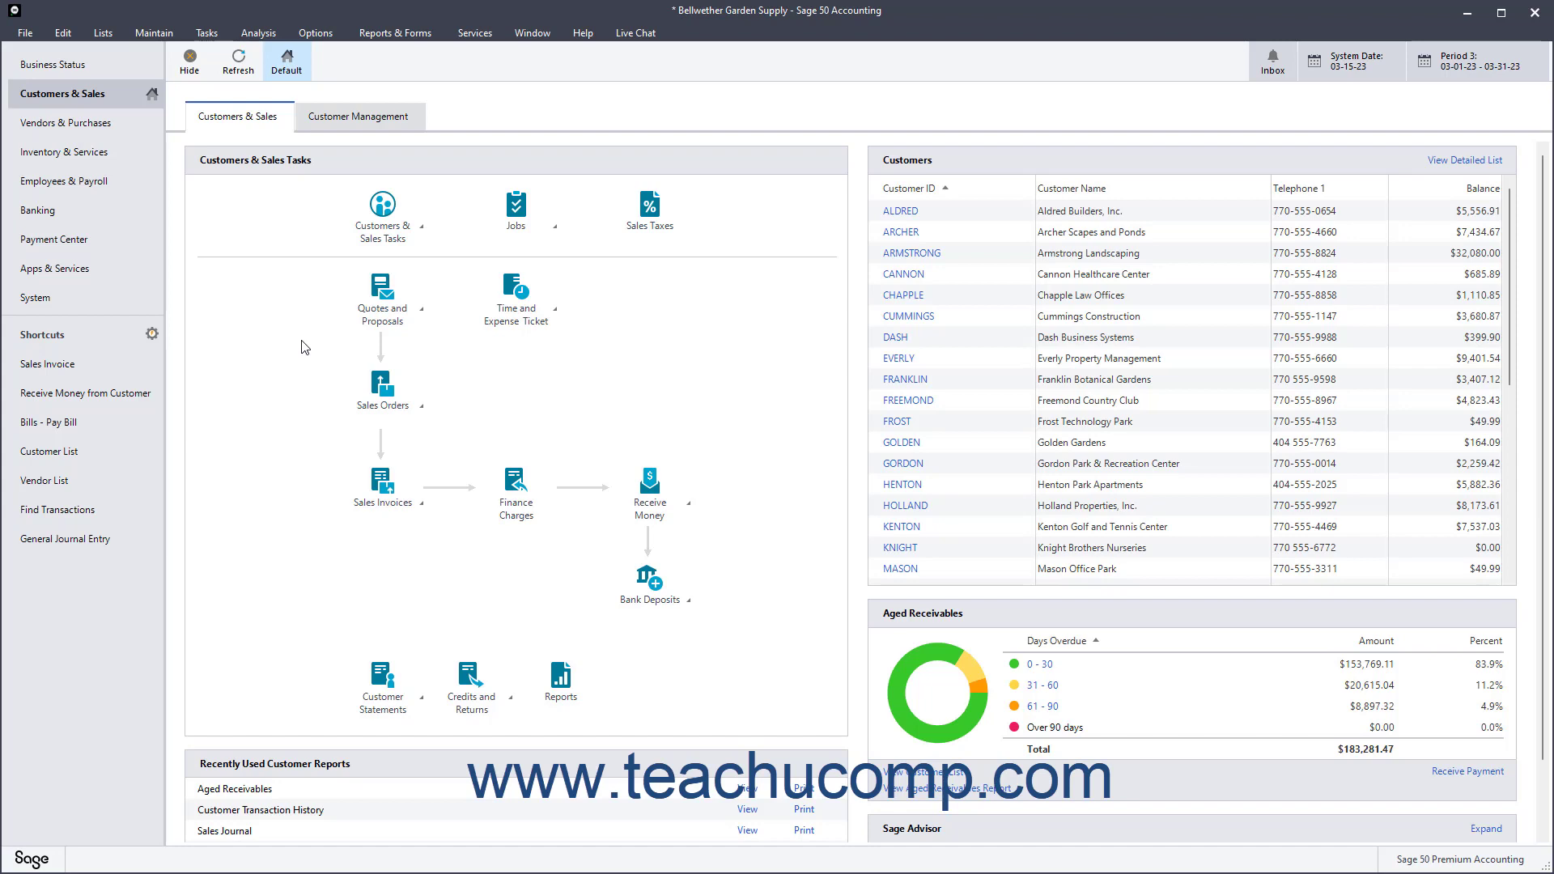
mouse_move(270, 345)
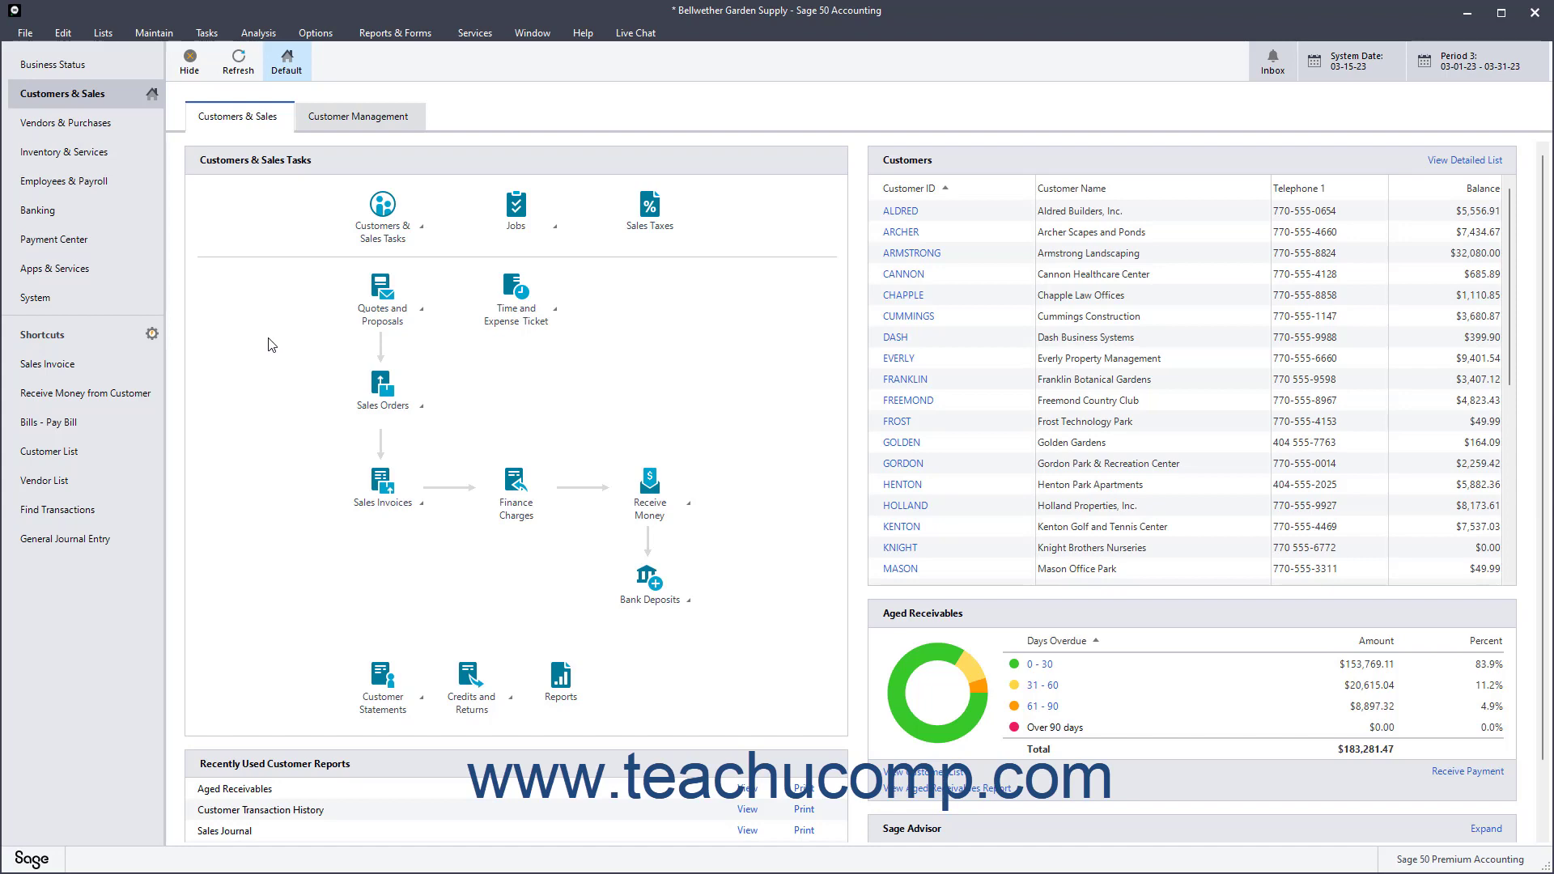
Step: Start a new sales invoice from Tasks > Sales/Invoicing
left_click(206, 32)
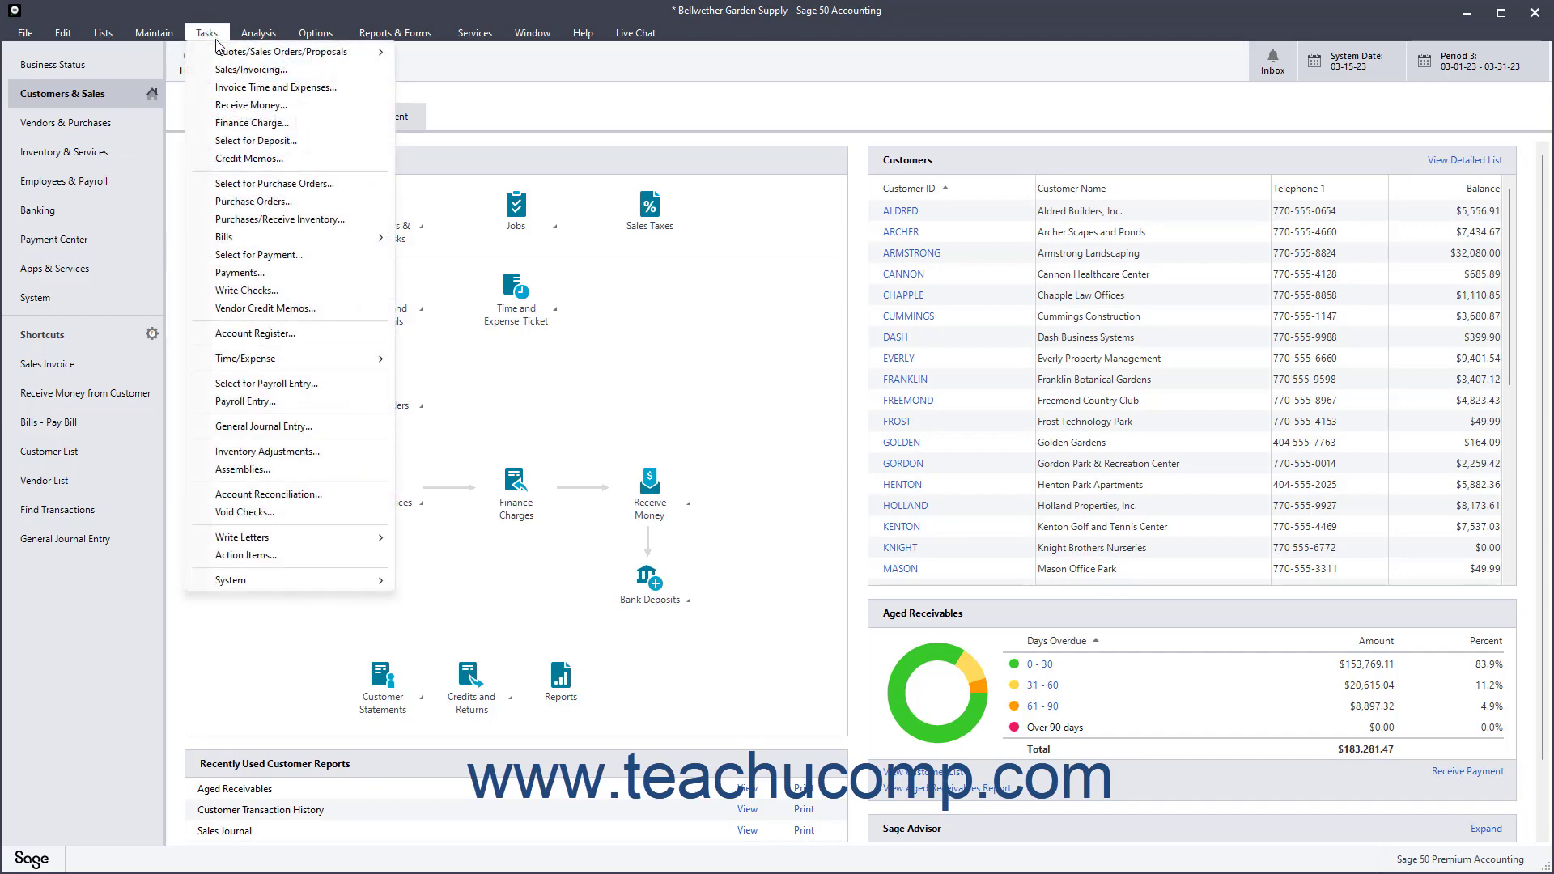
left_click(251, 69)
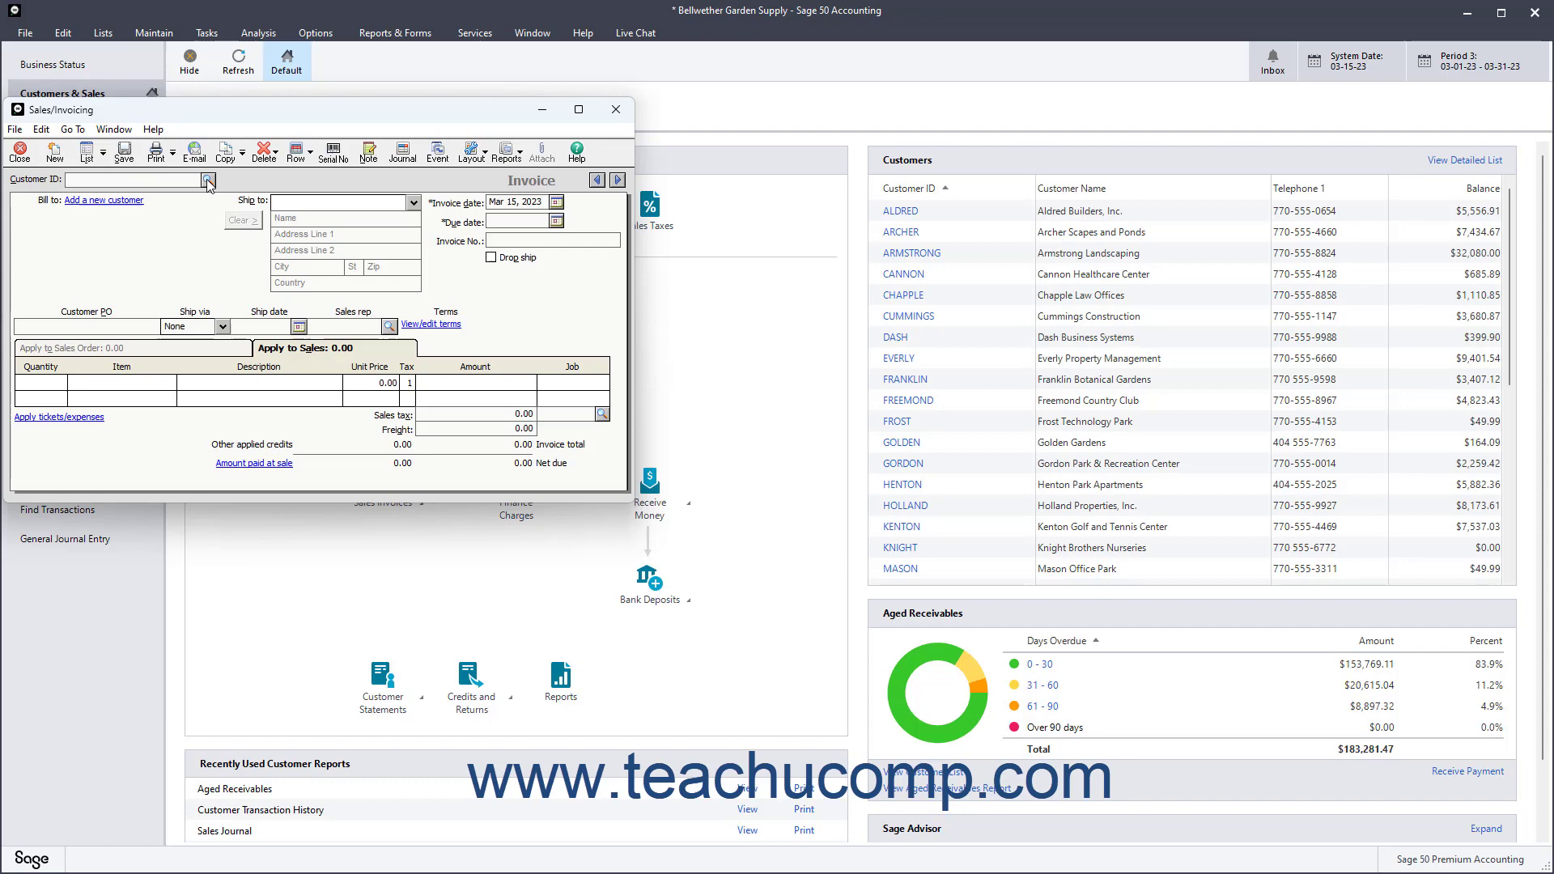
Step: Select customer GOLDEN (Golden Gardens) from the lookup and dismiss the open proposals notice
left_click(207, 180)
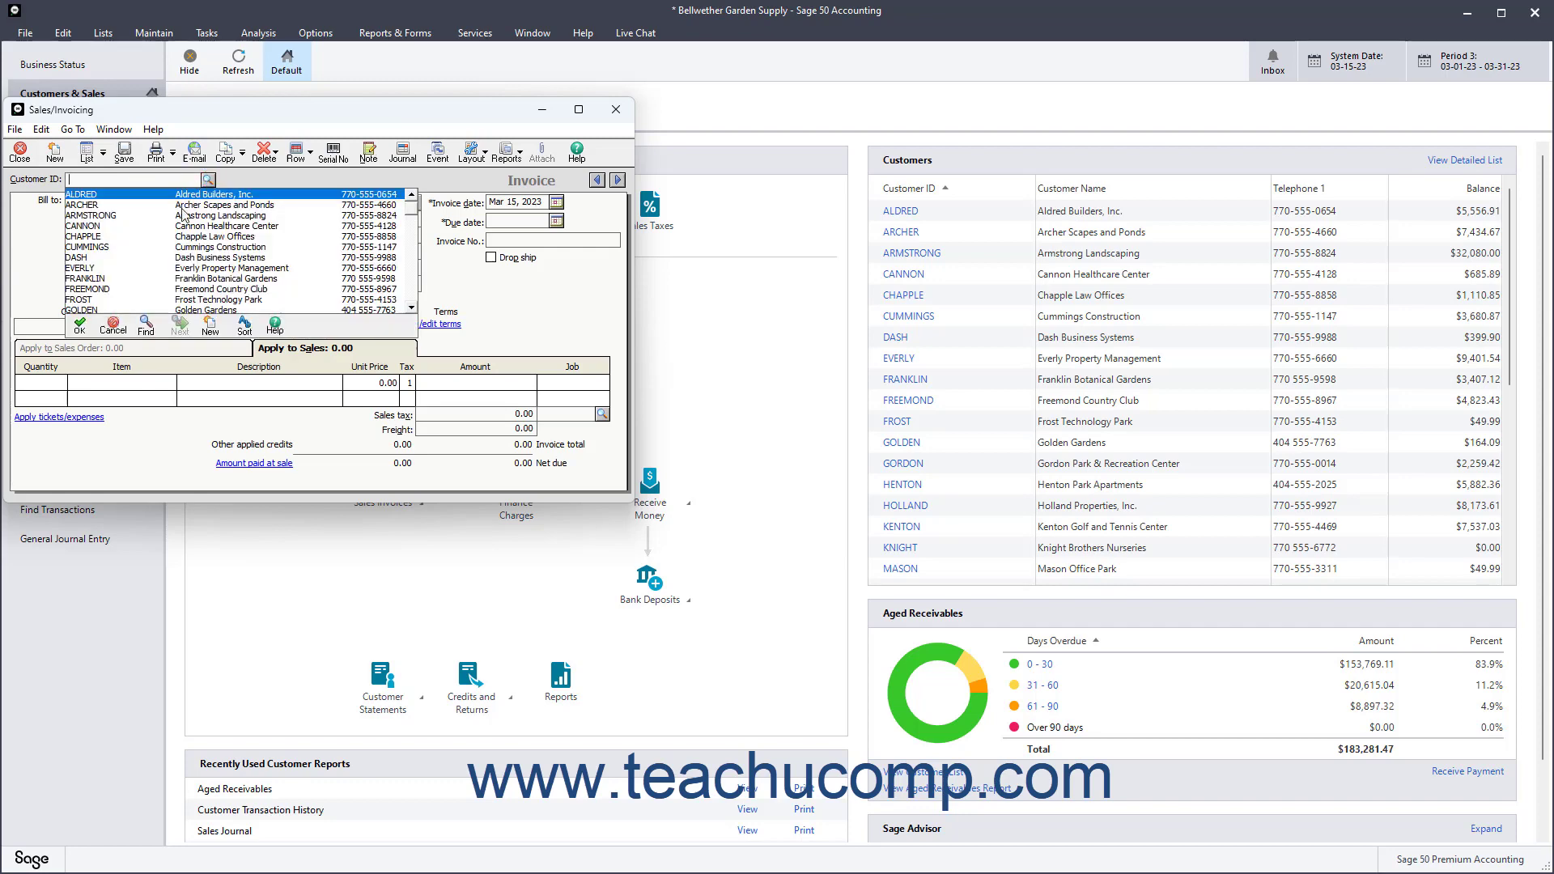
left_click(89, 309)
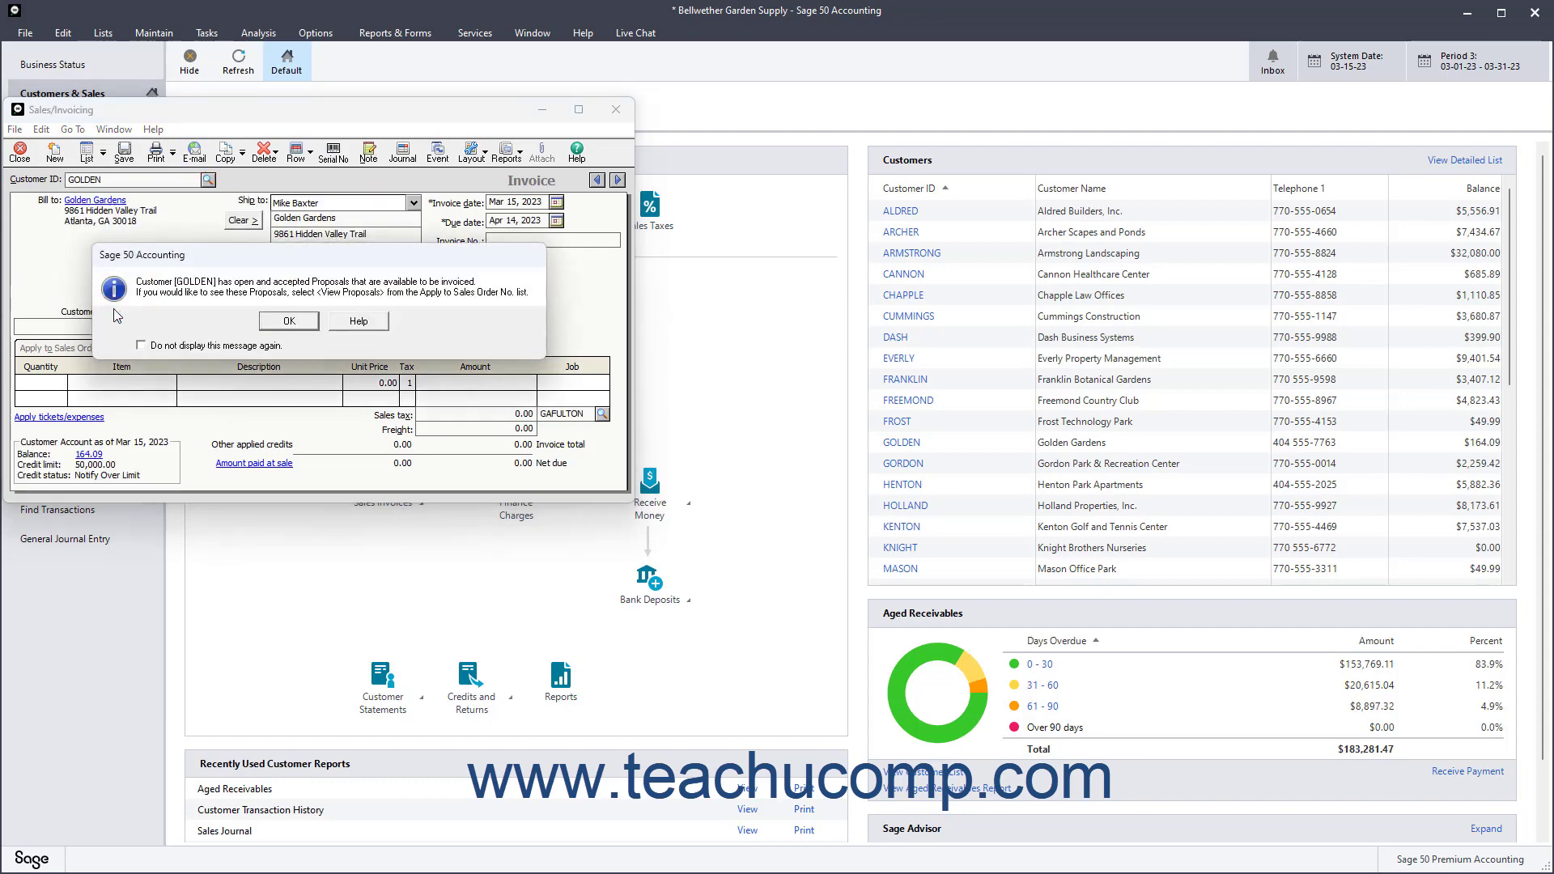
left_click(287, 321)
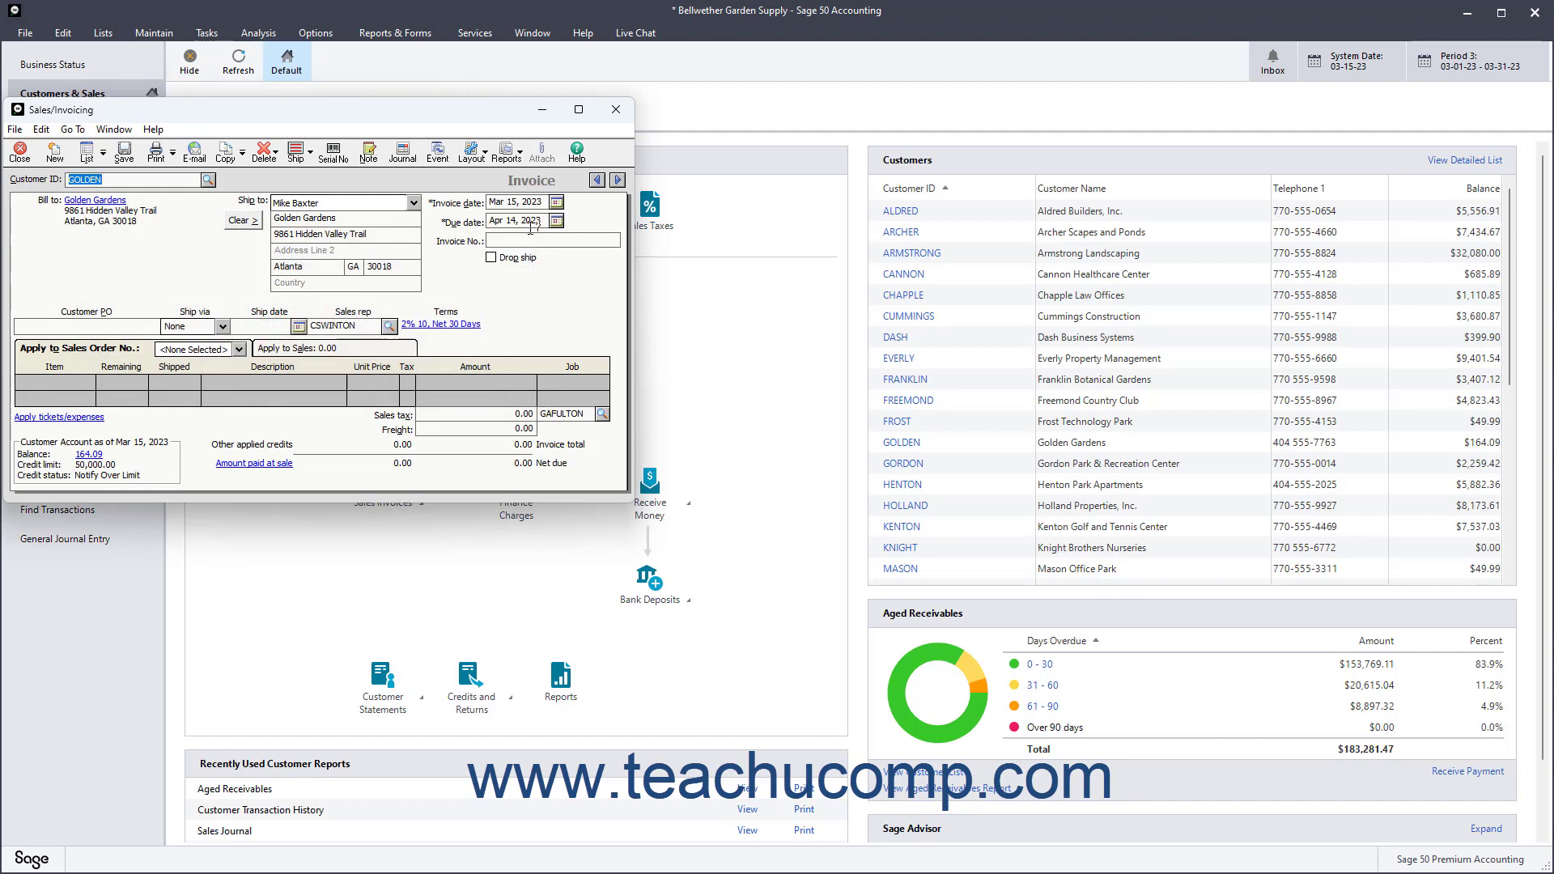
left_click(553, 202)
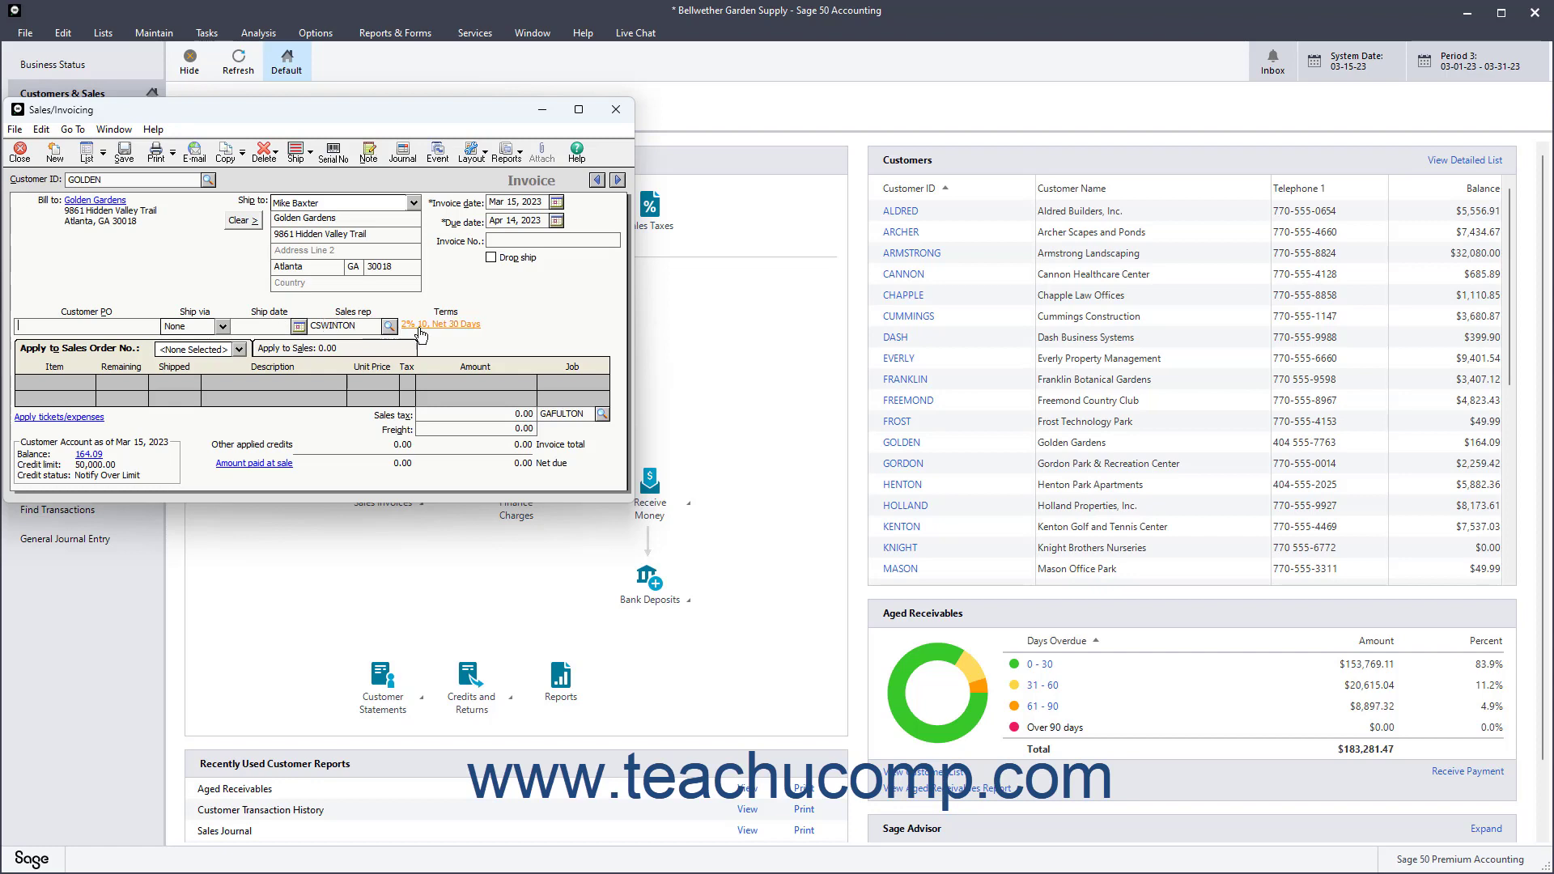
mouse_move(433, 341)
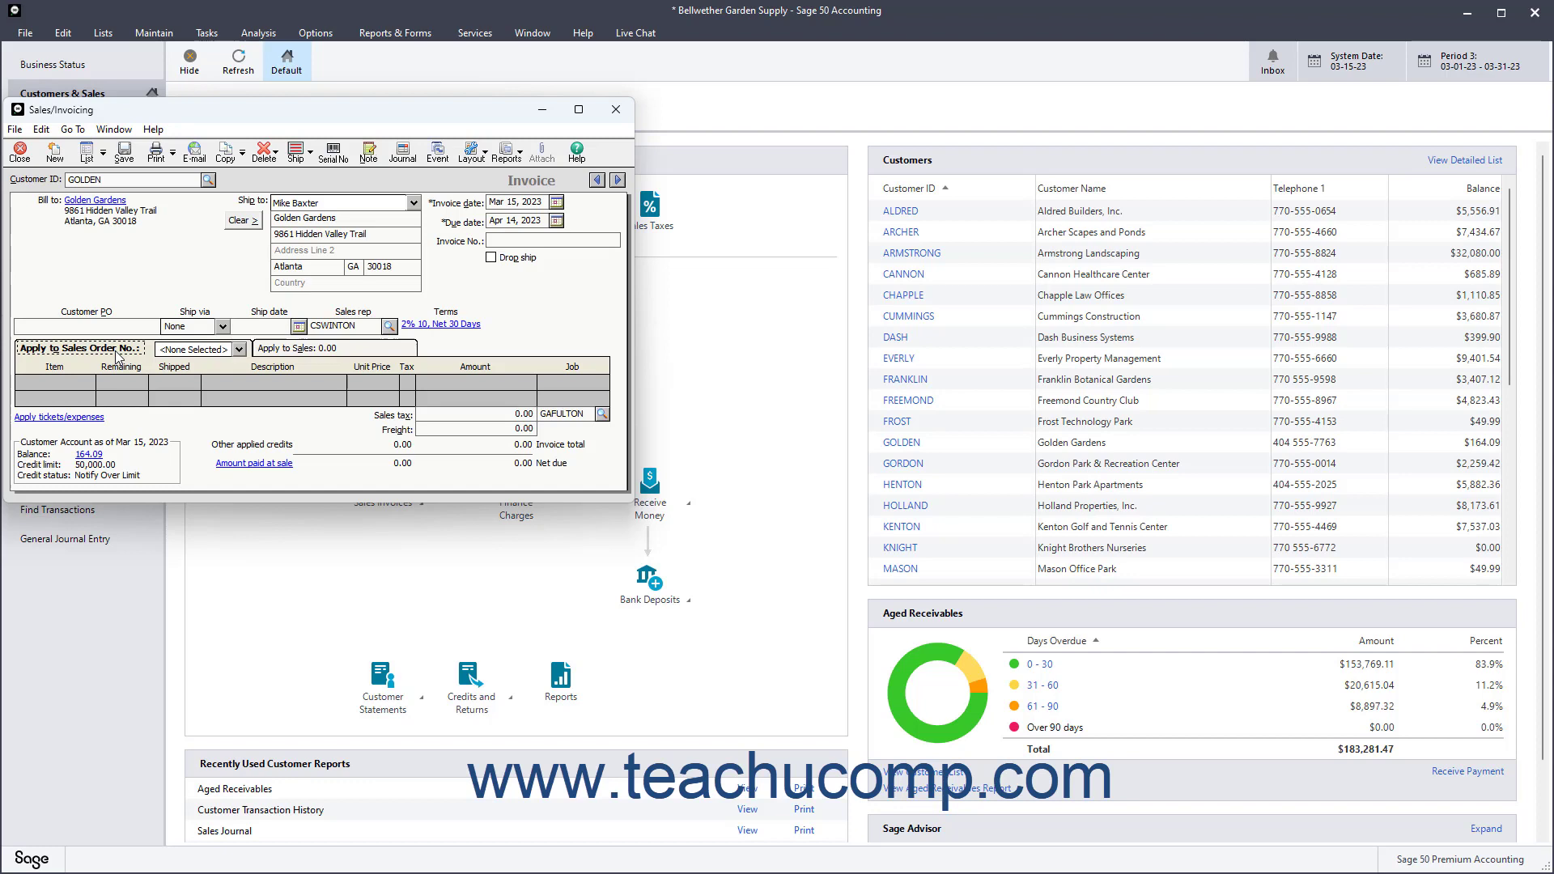
mouse_move(225, 354)
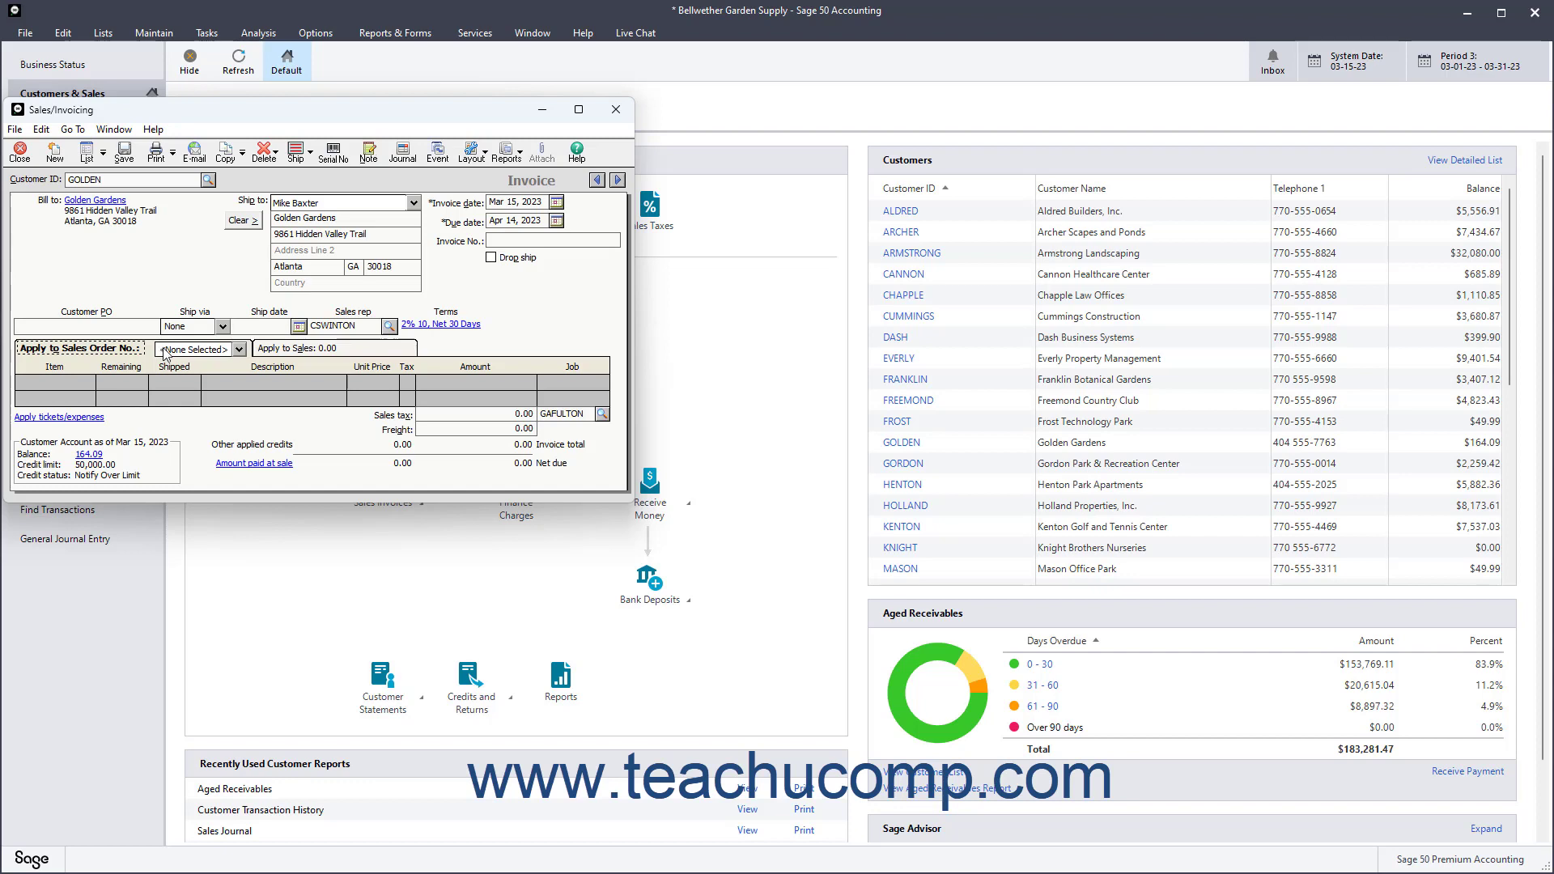
Step: Switch to Apply to Proposal No. and pick proposal P10009 from GOLDEN's list
left_click(239, 349)
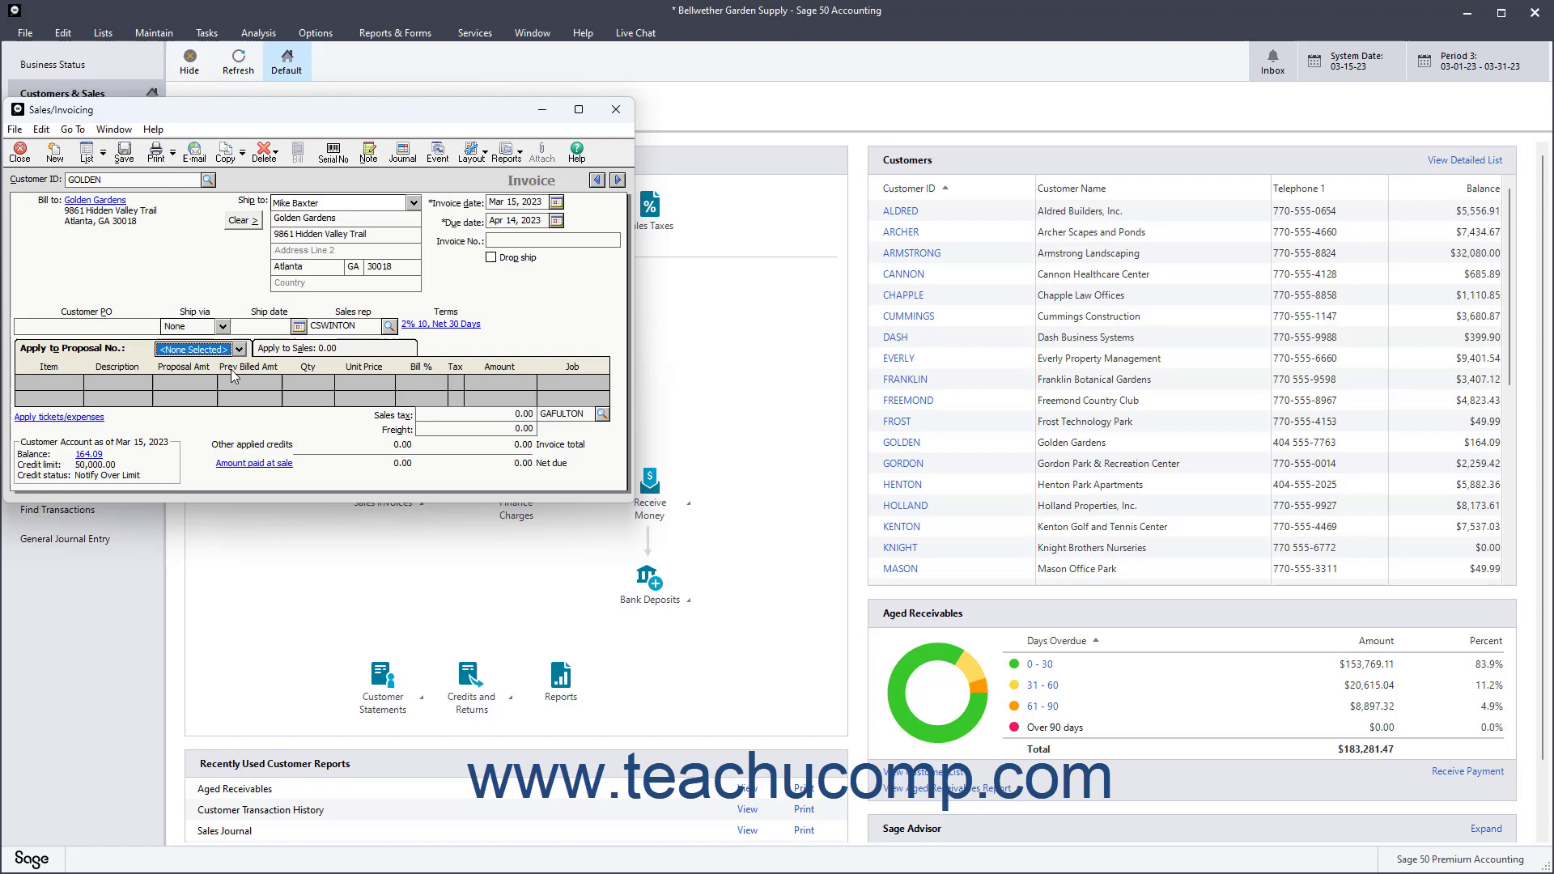
left_click(235, 348)
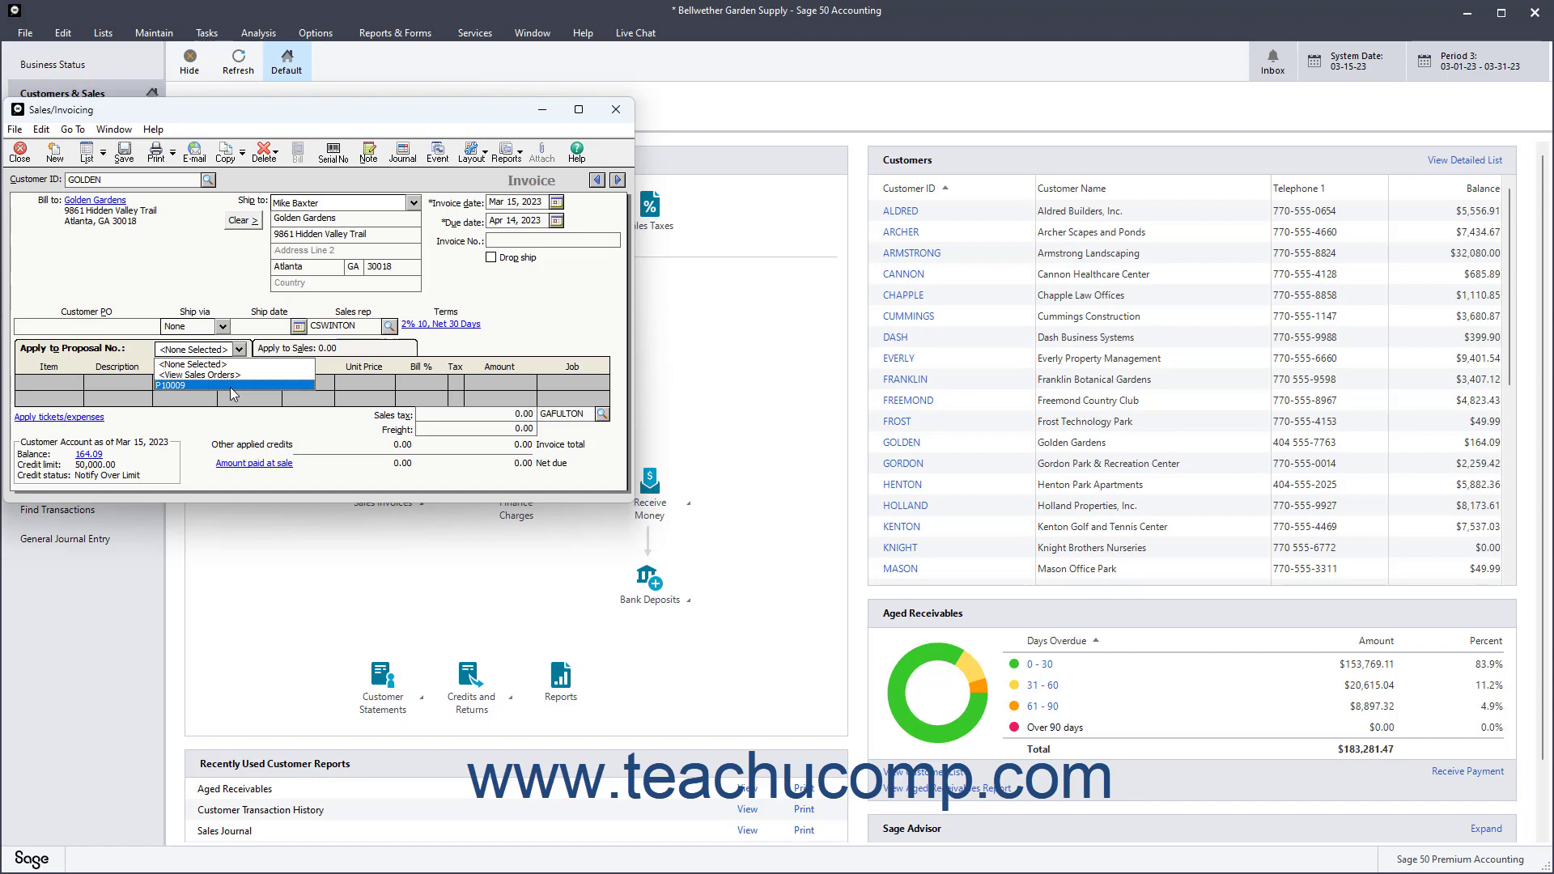
mouse_move(198, 375)
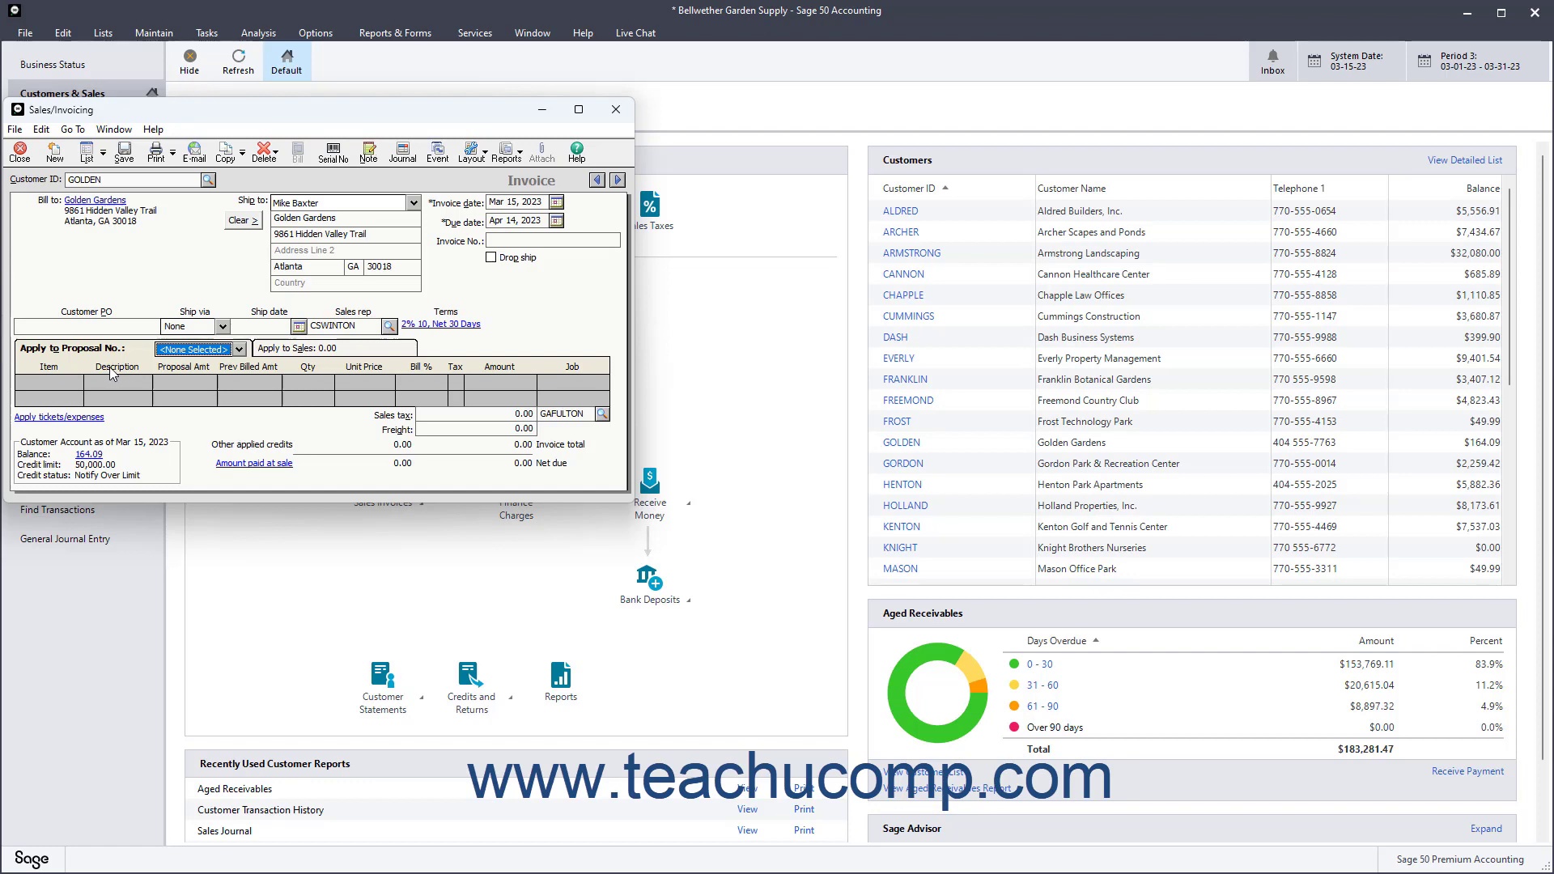
left_click(238, 349)
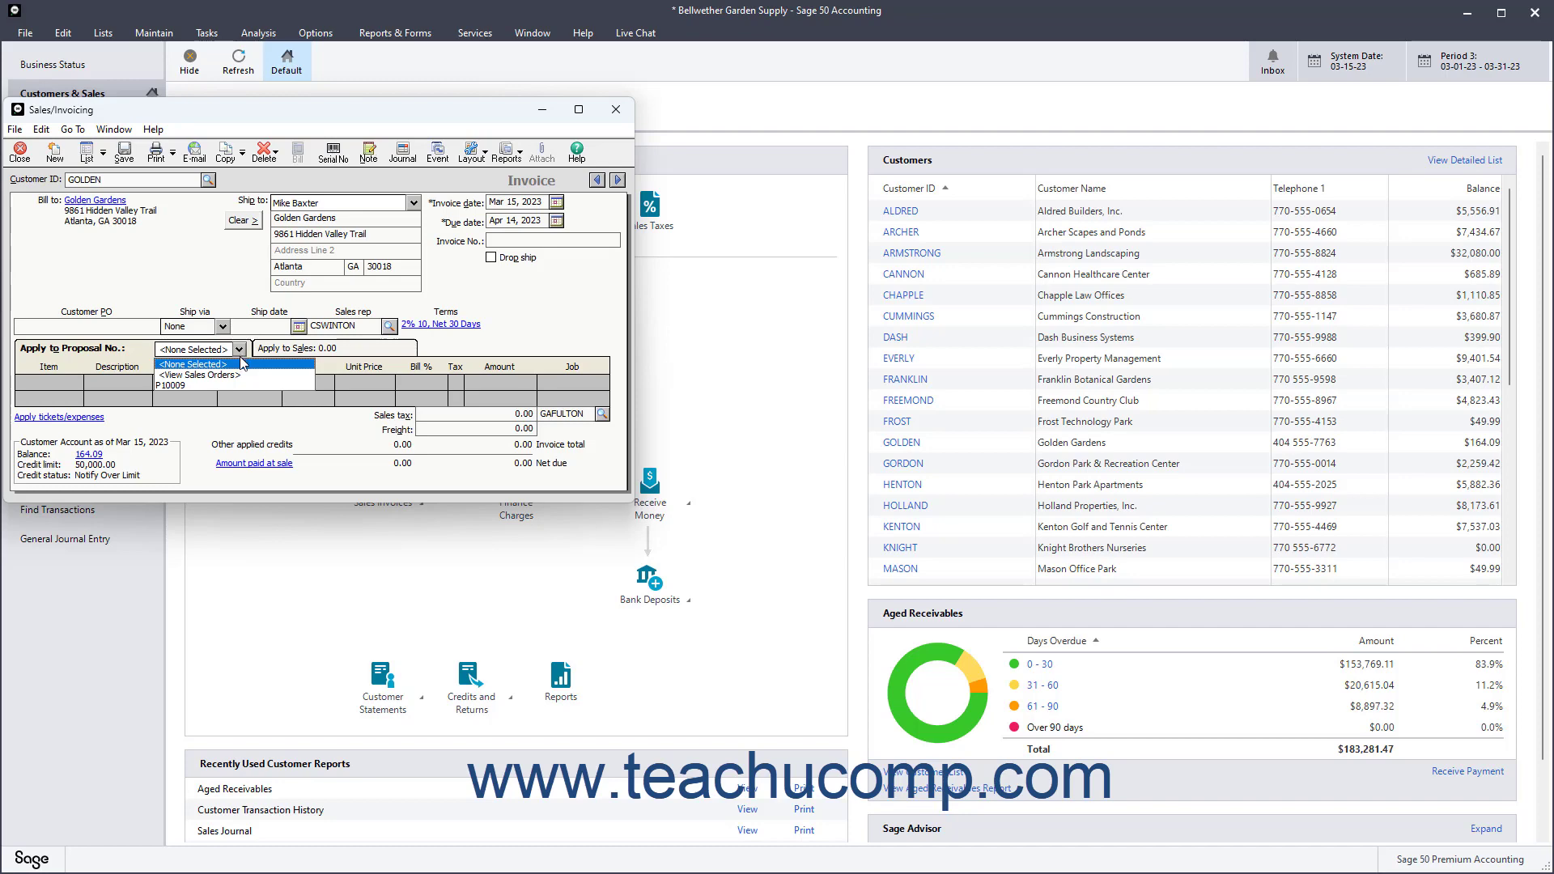
left_click(180, 385)
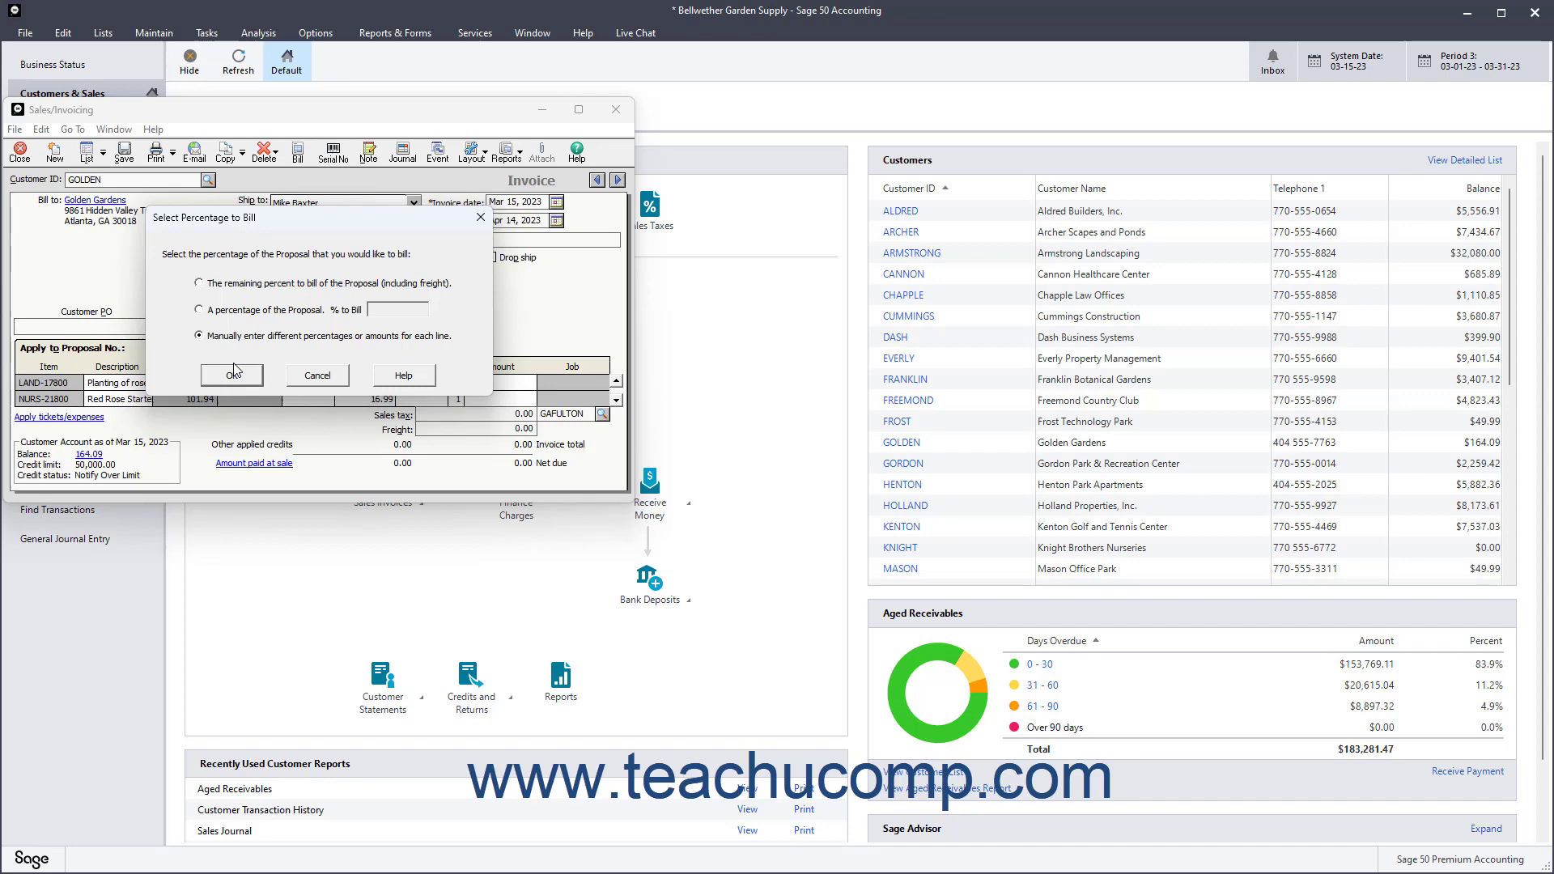
Step: Cancel the Select Percentage to Bill prompt and return to GOLDEN's proposal list
left_click(232, 374)
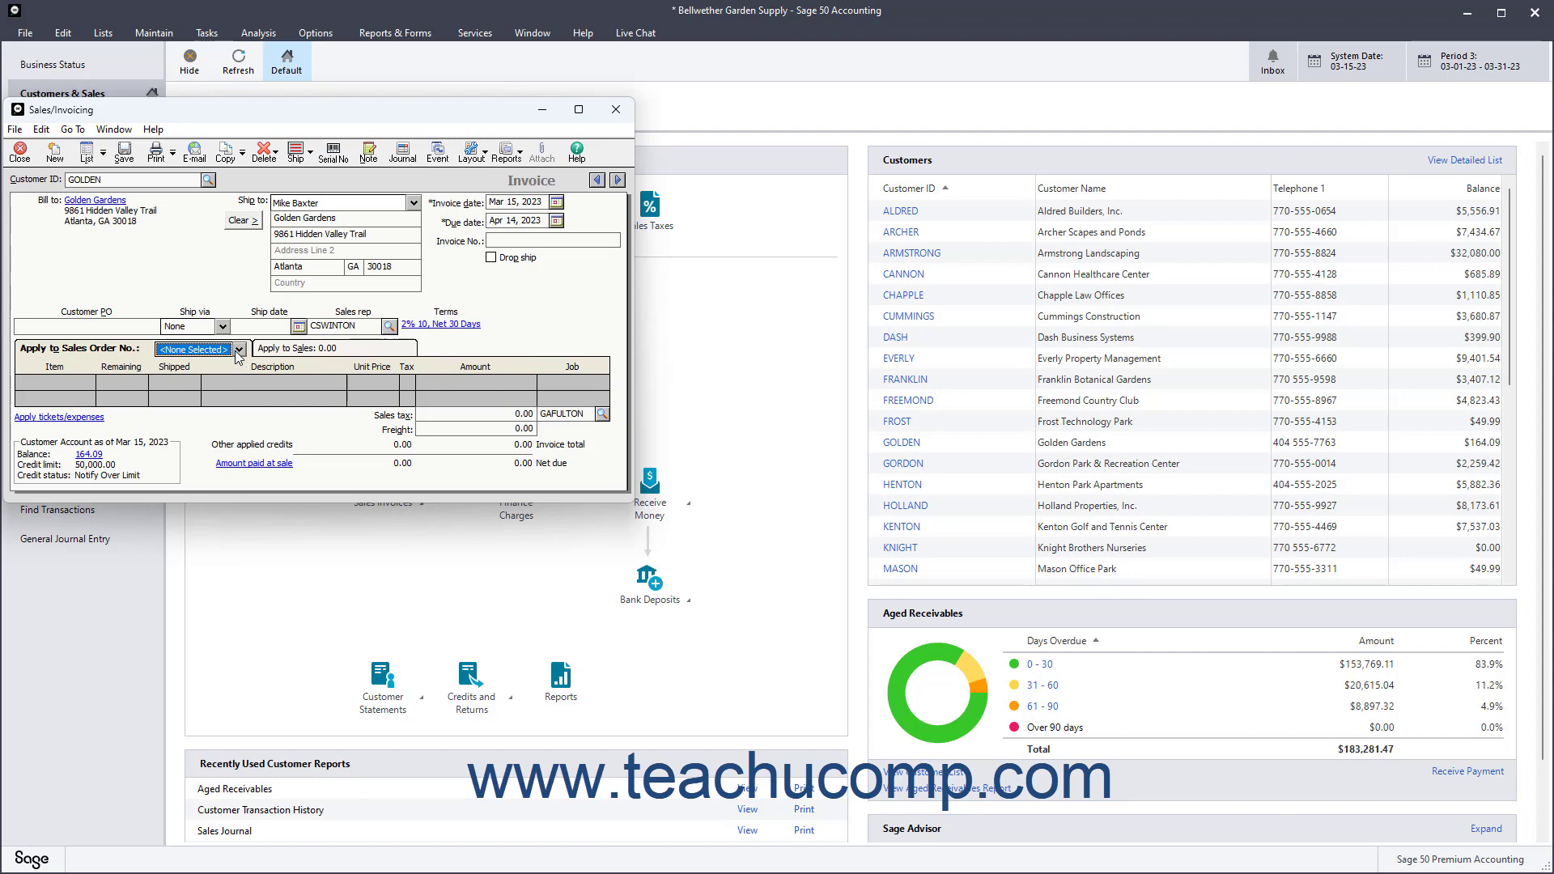
left_click(237, 347)
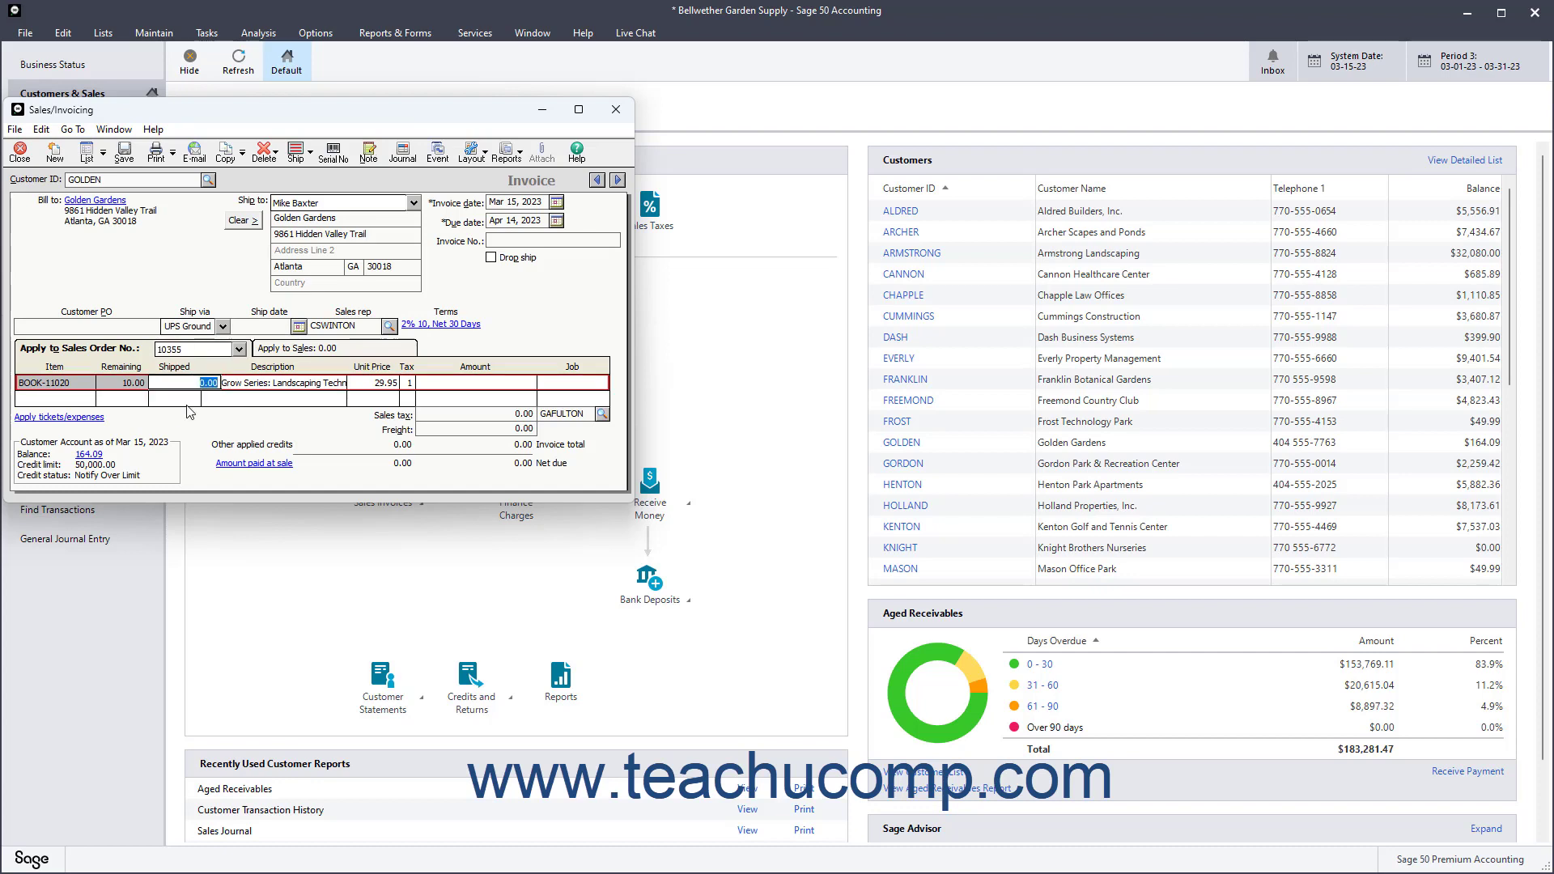
left_click(239, 348)
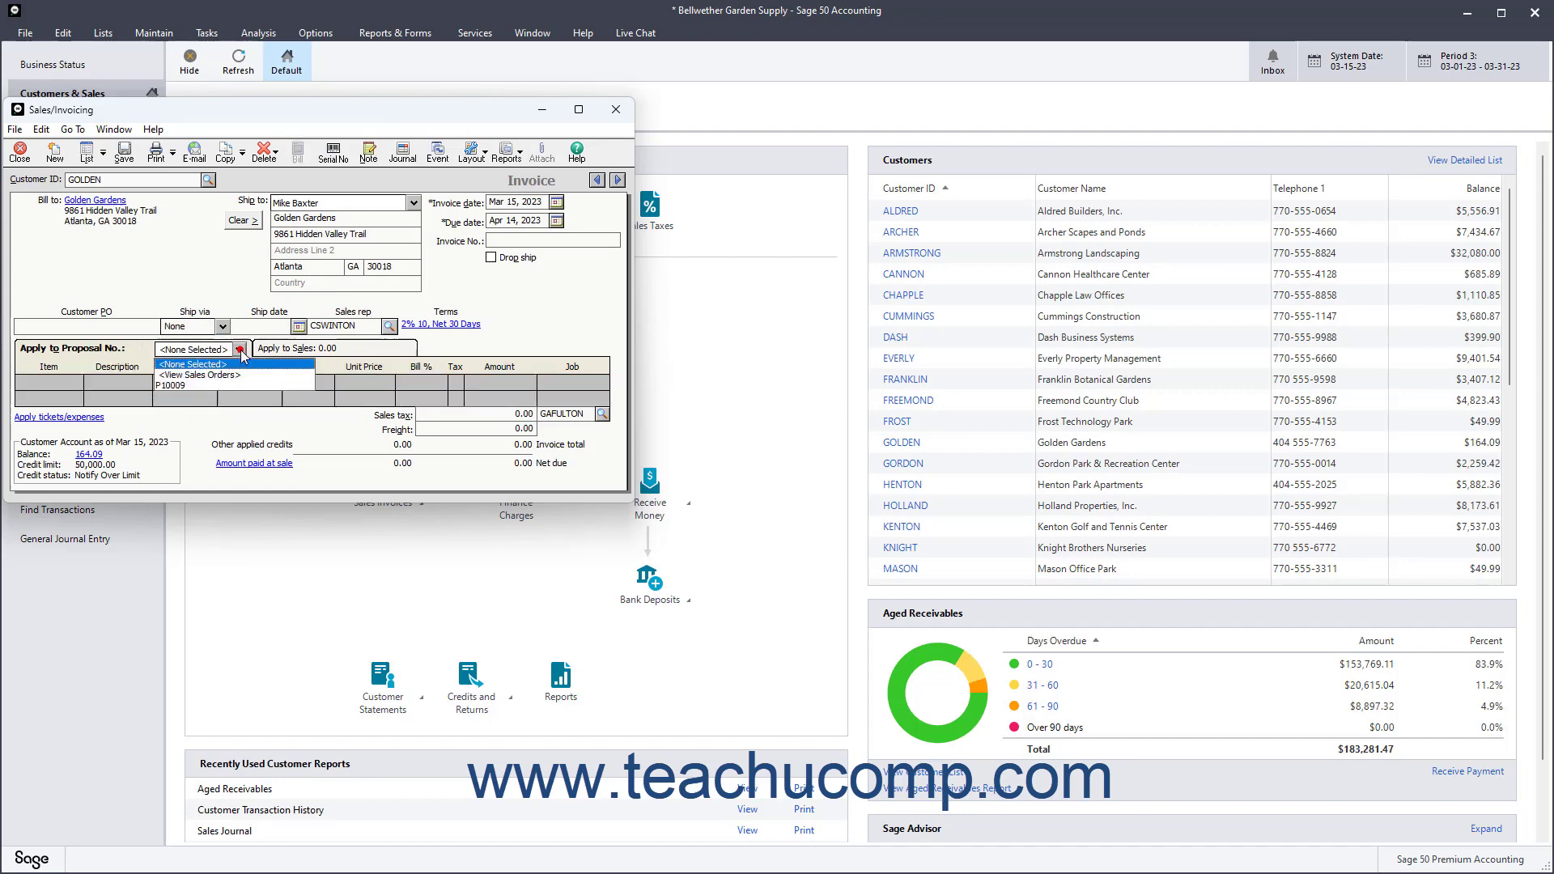
Step: Apply P10009, choosing to manually enter different percentages or amounts per line
left_click(182, 386)
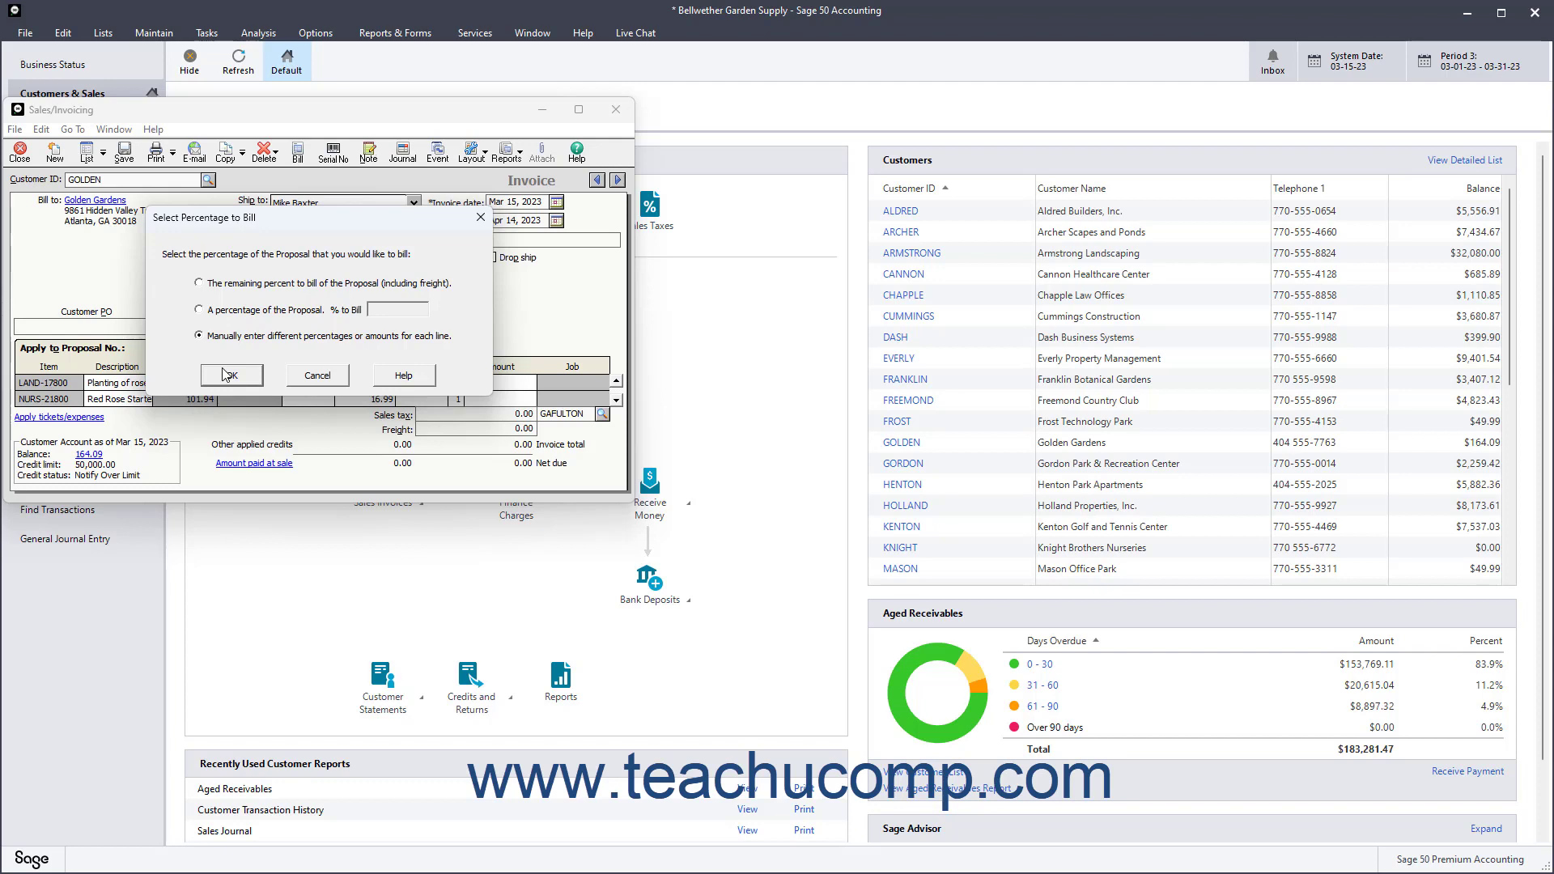
left_click(198, 283)
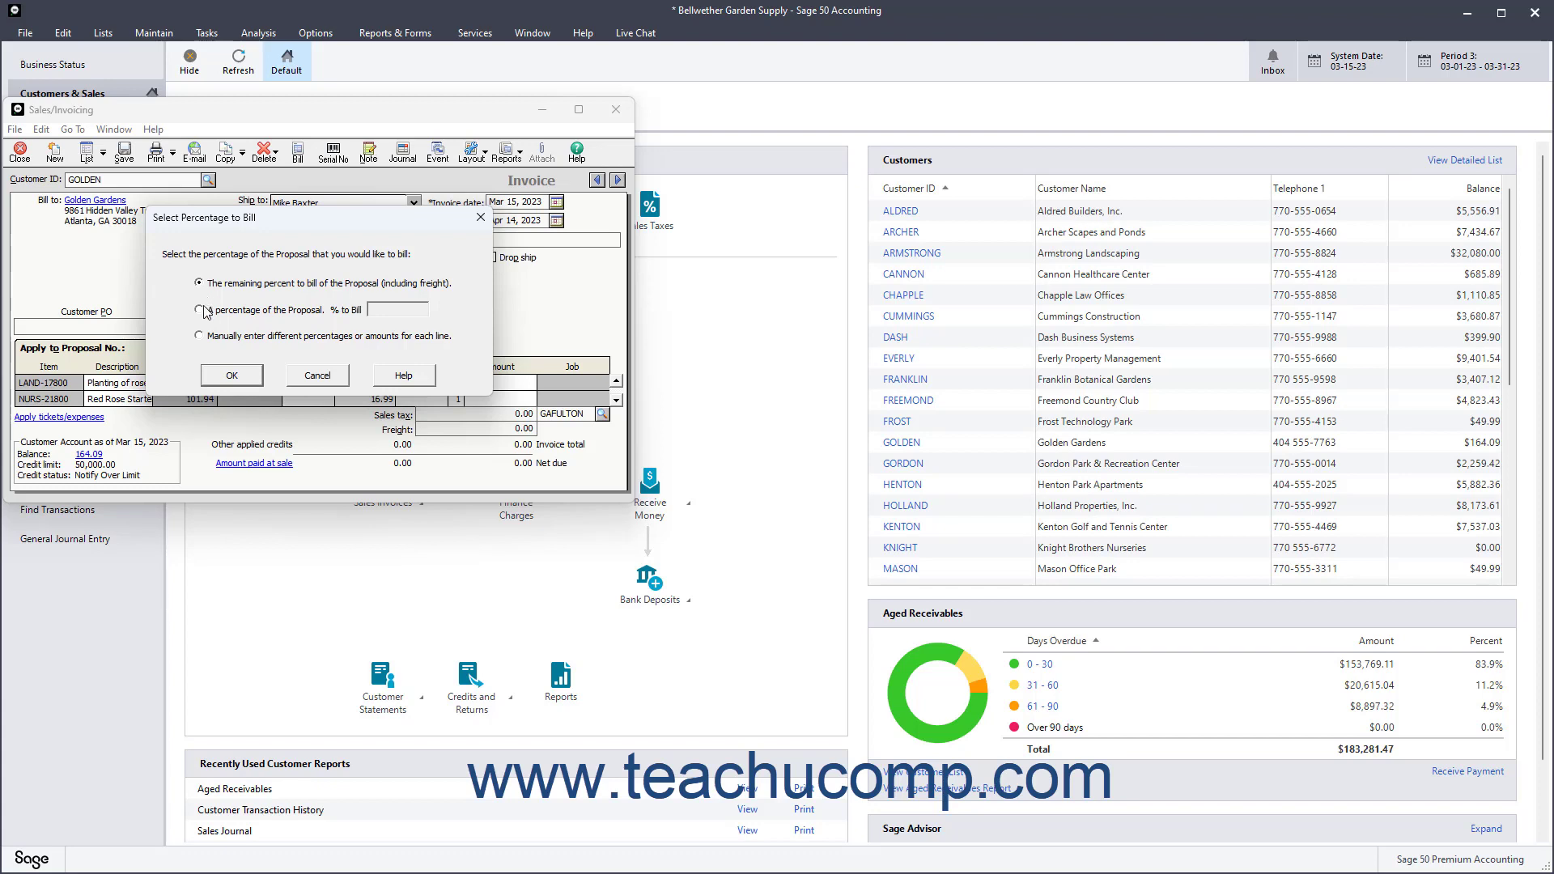
left_click(198, 309)
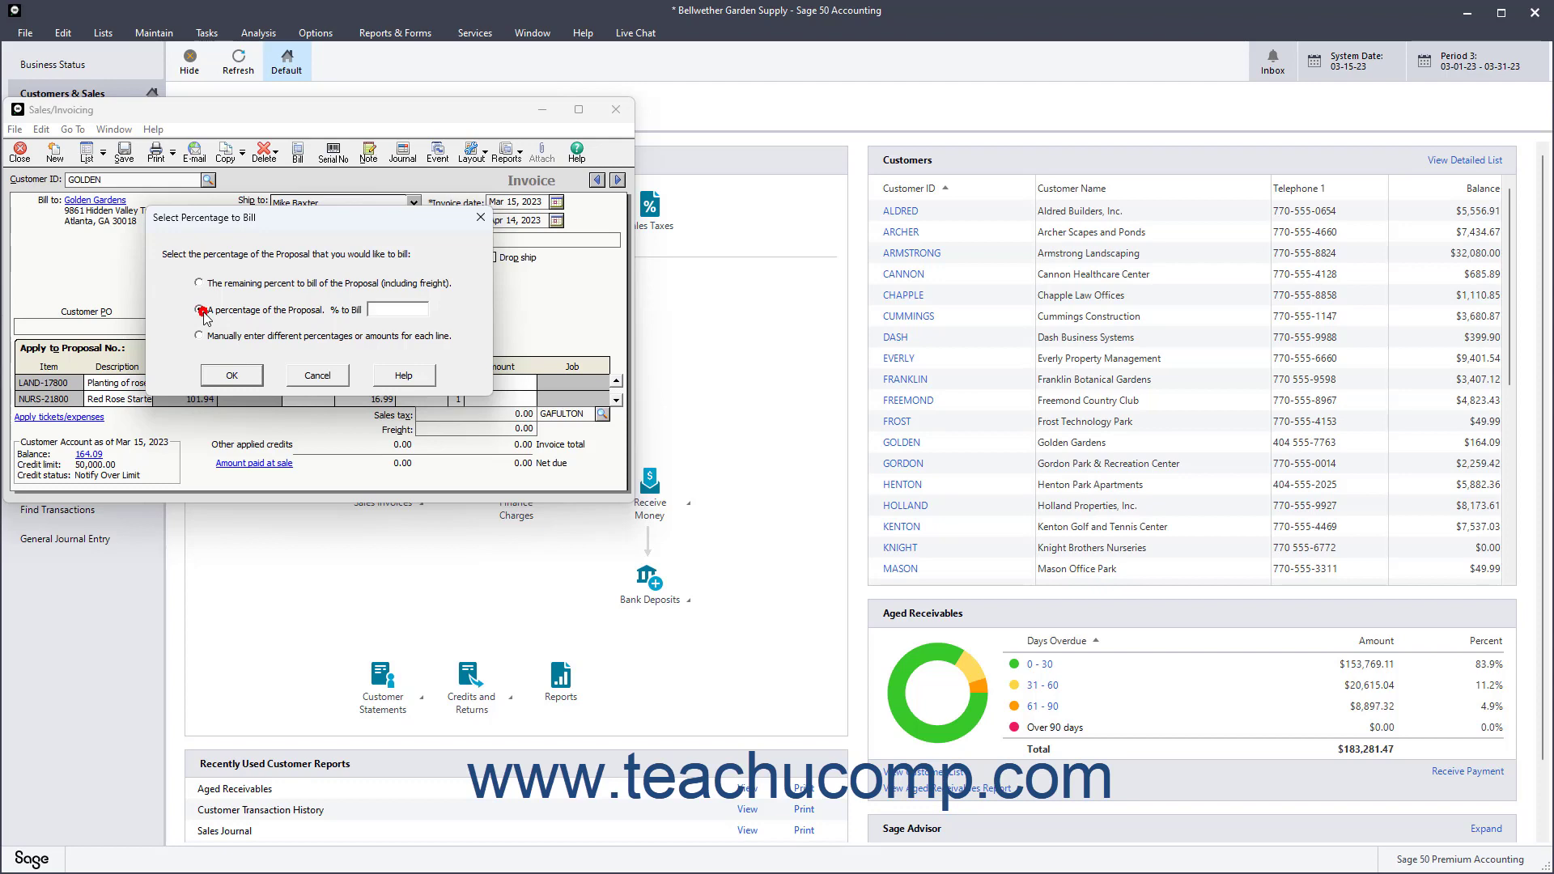
left_click(200, 309)
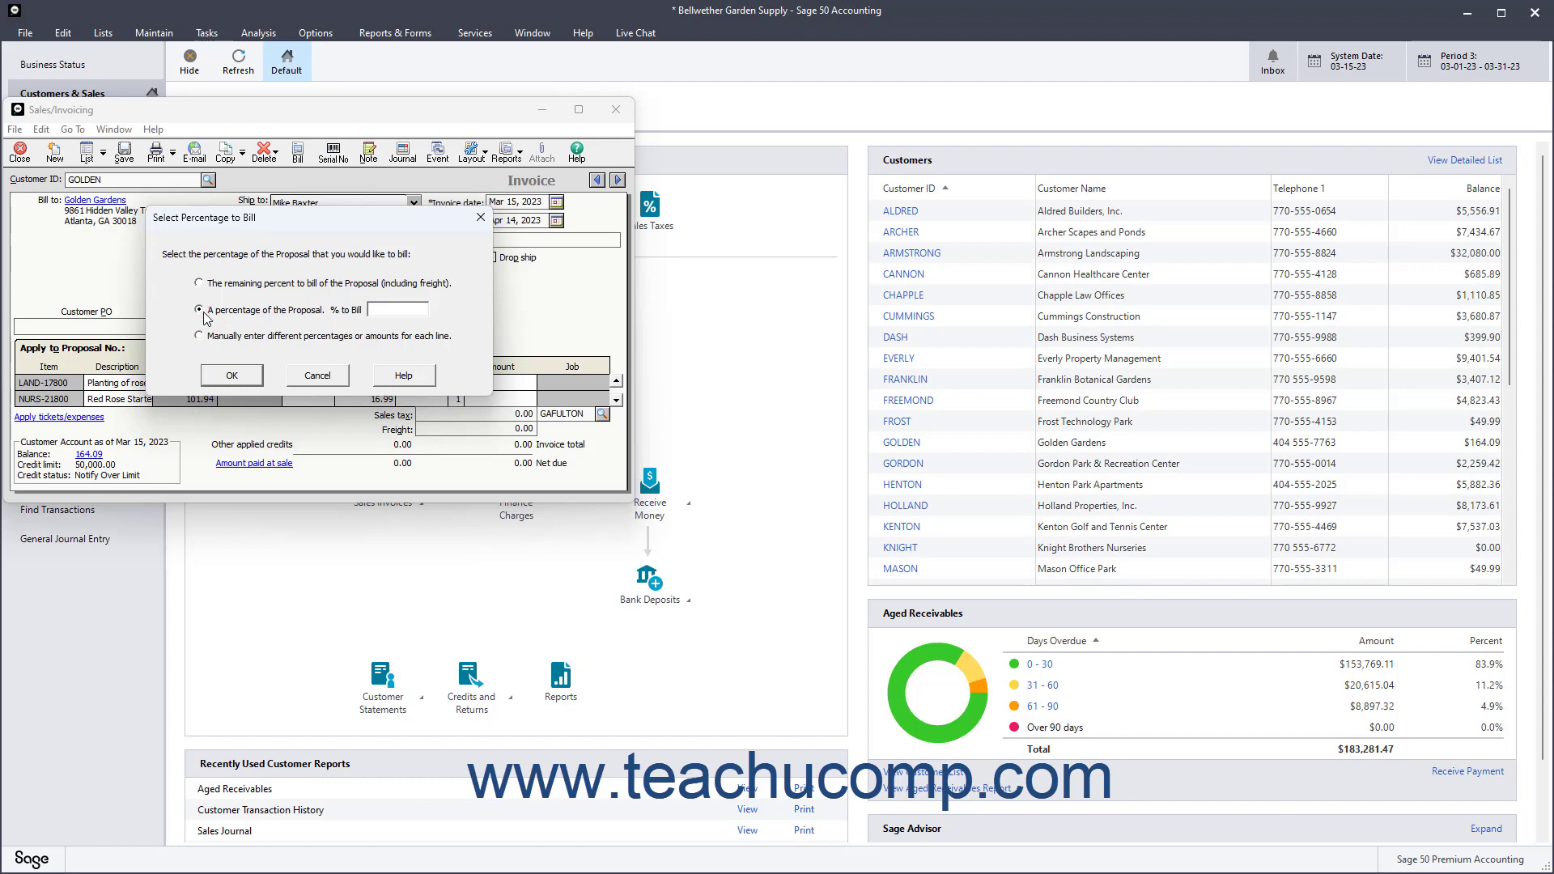
mouse_move(248, 317)
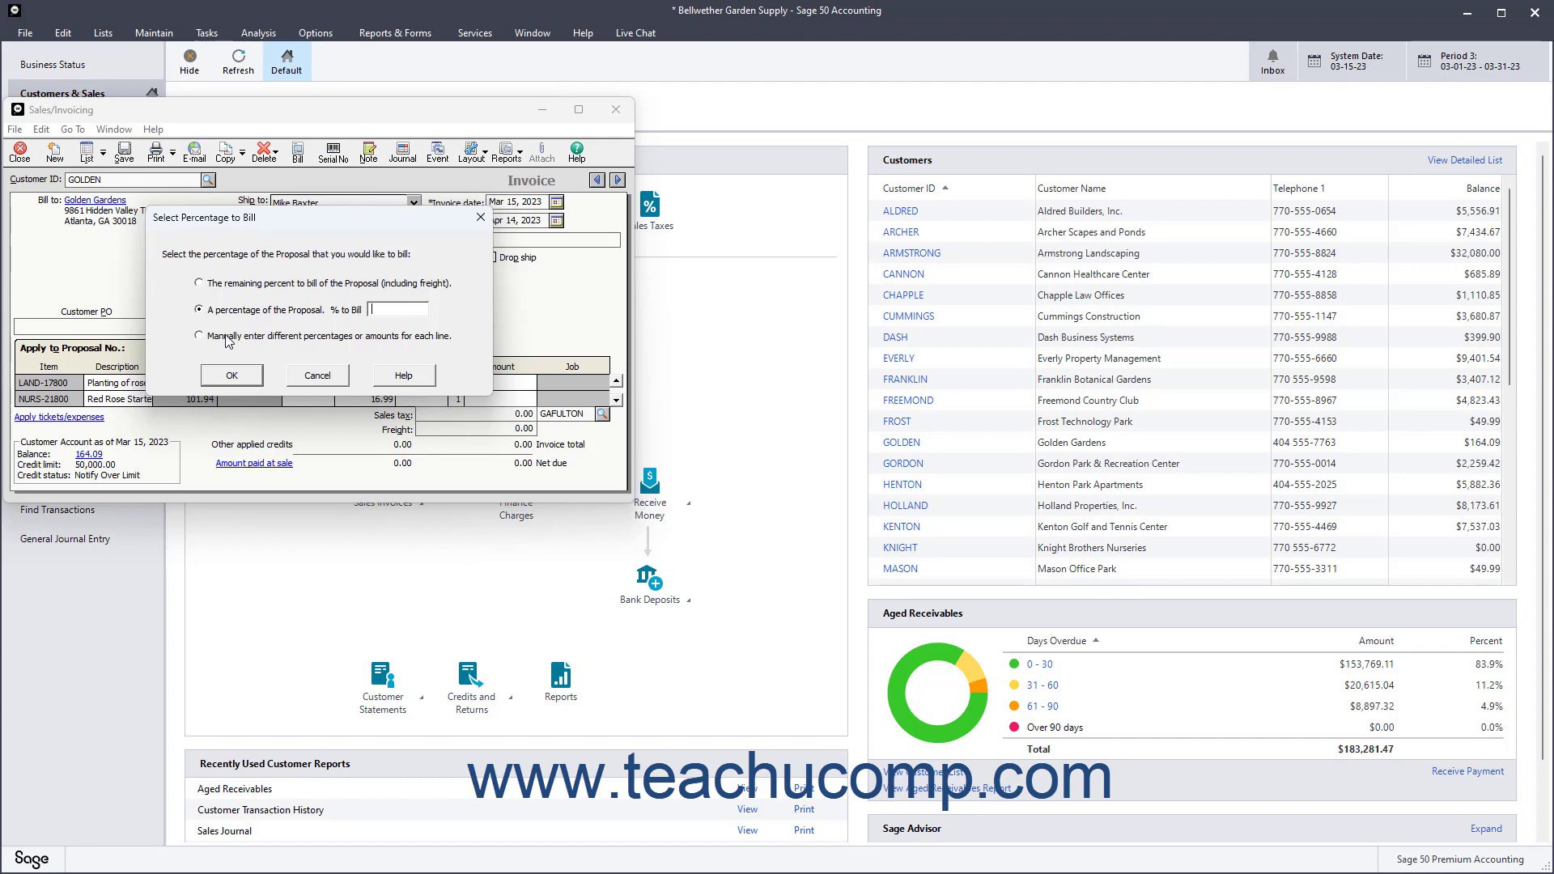
left_click(198, 336)
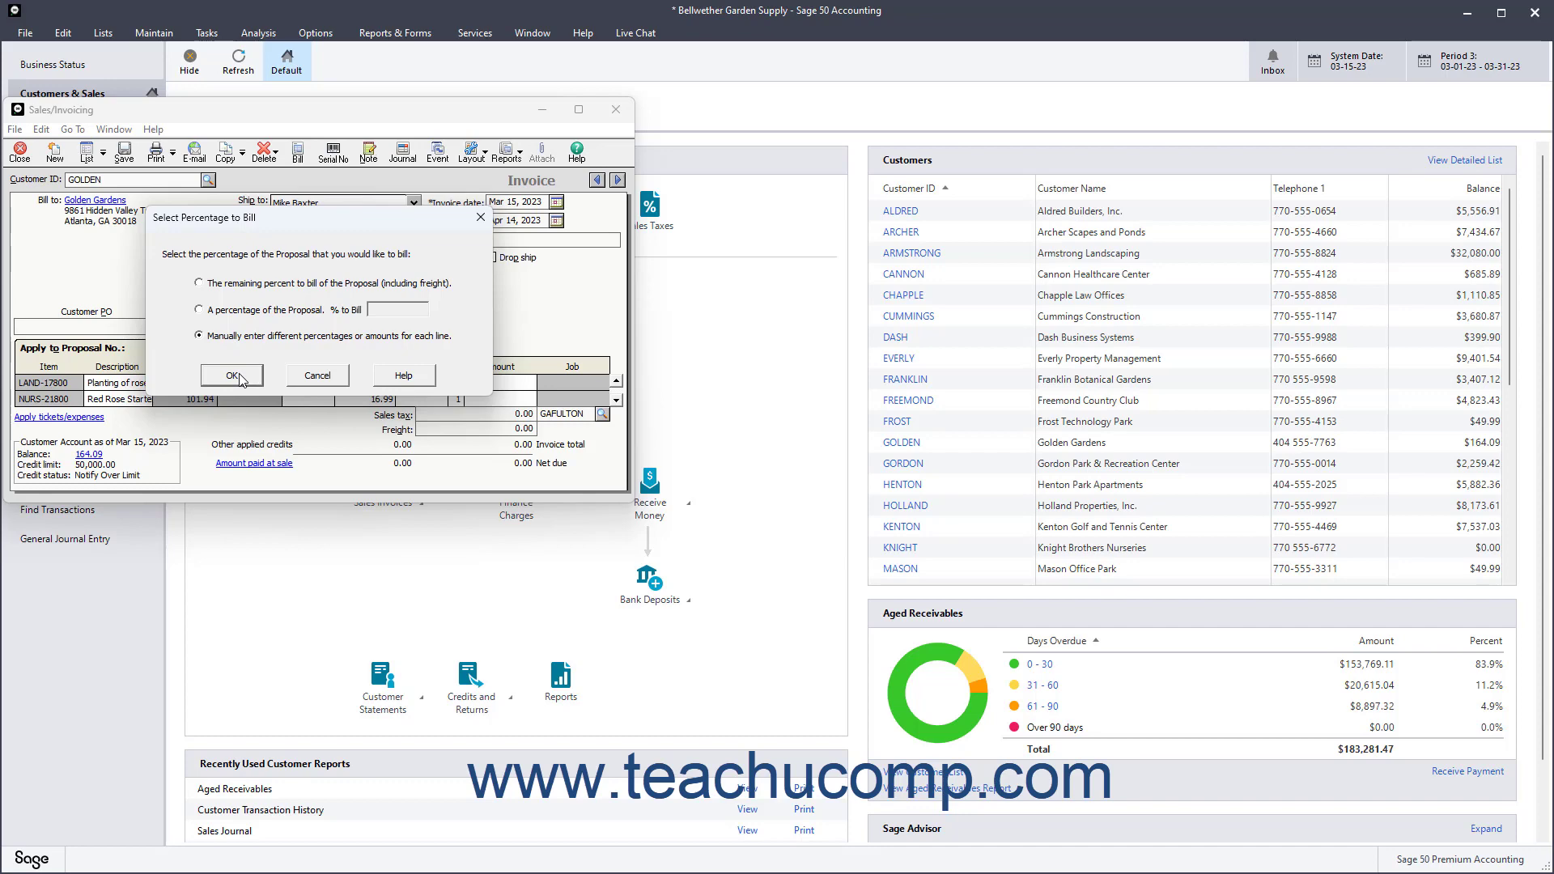
left_click(232, 376)
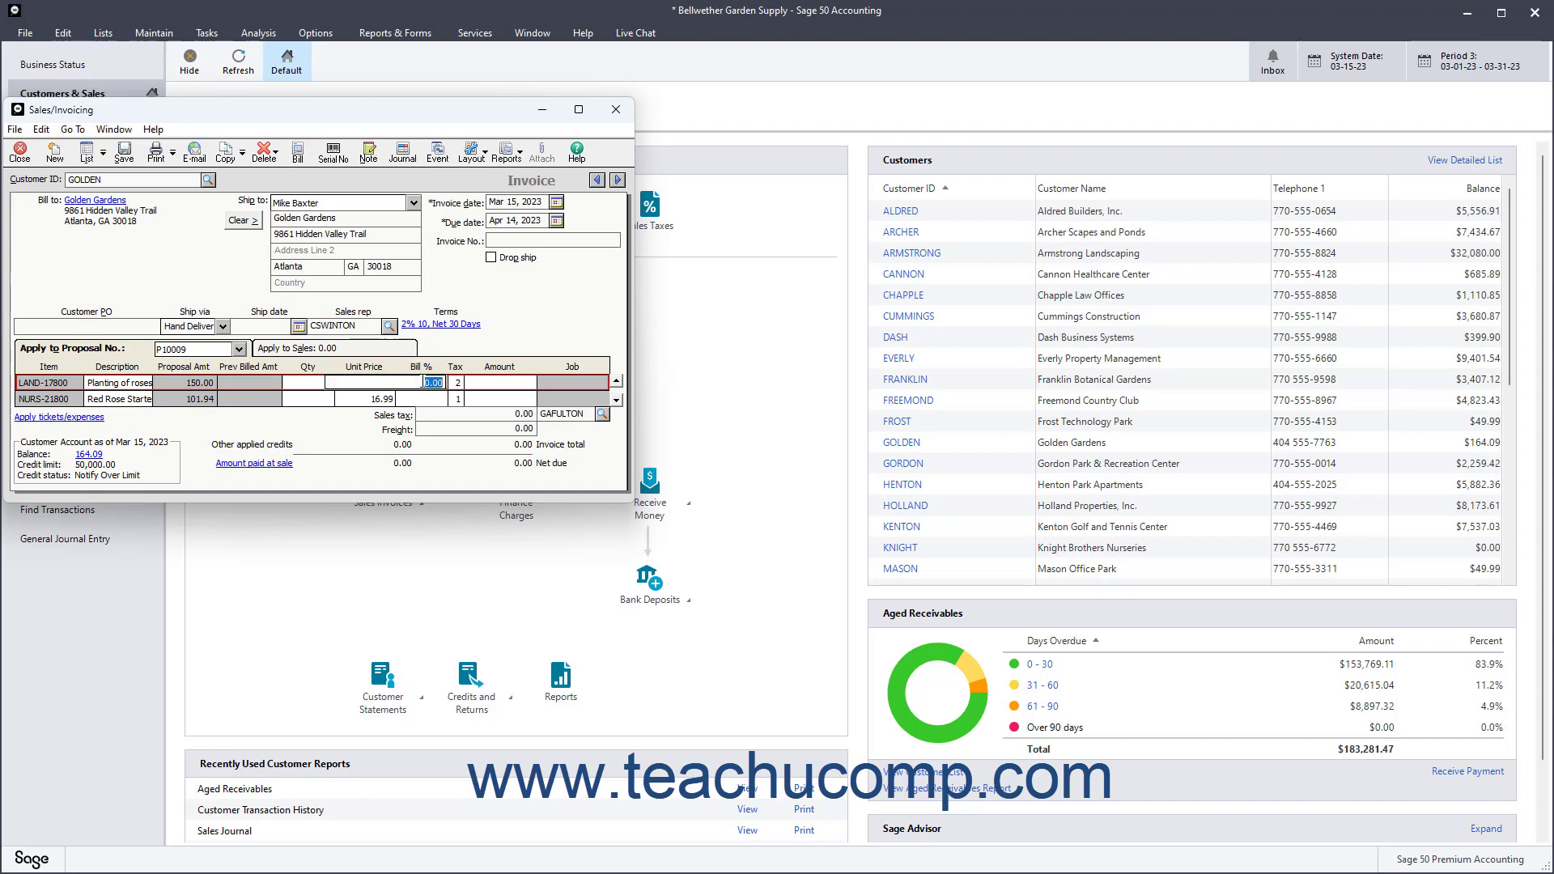
mouse_move(308, 395)
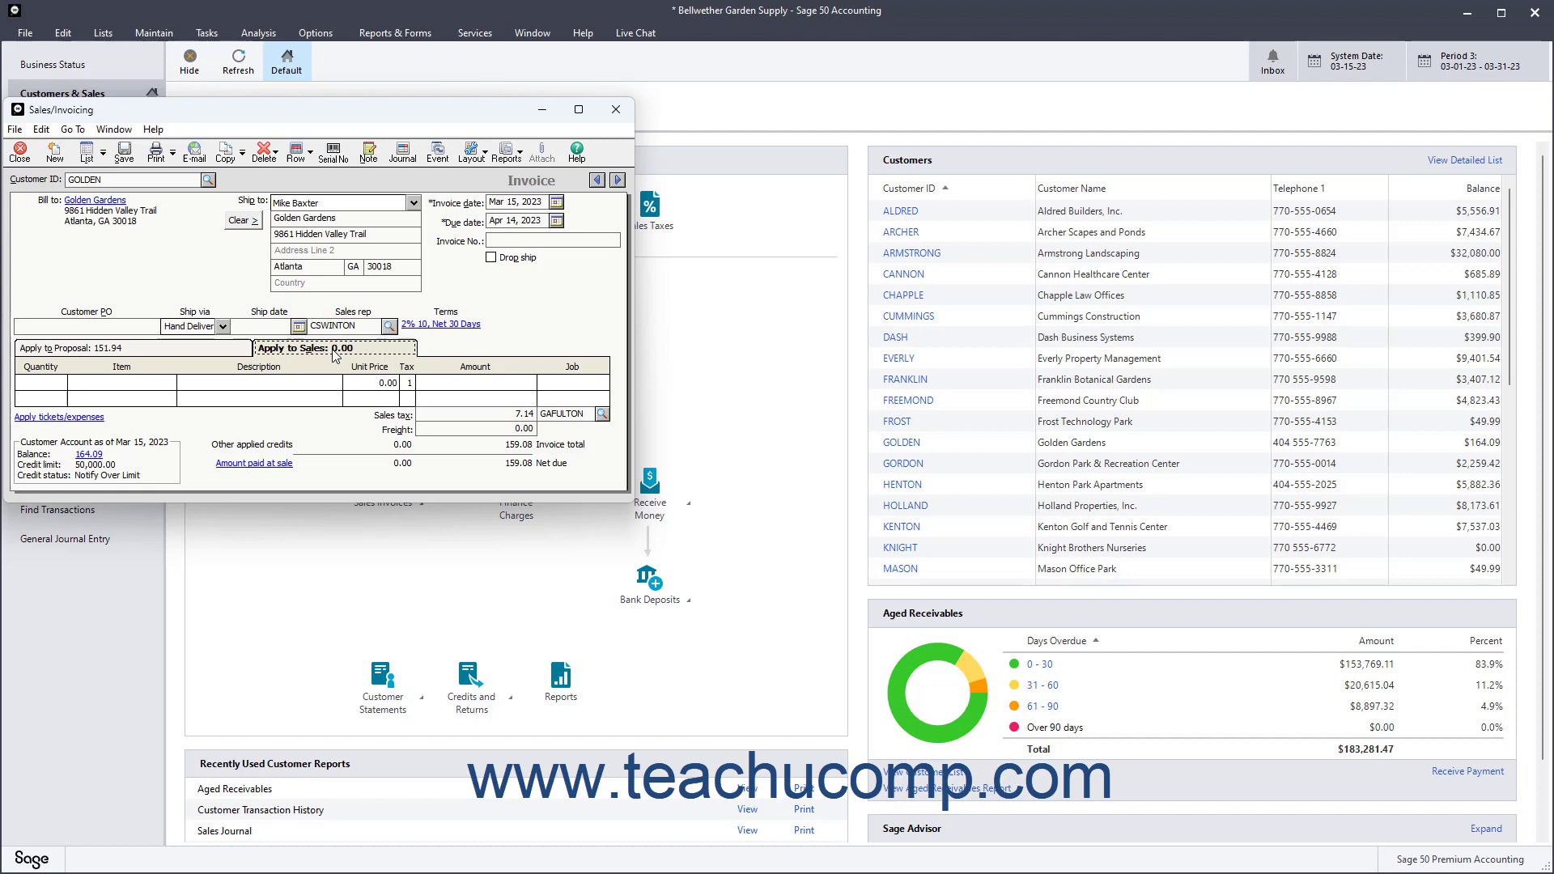
mouse_move(134, 398)
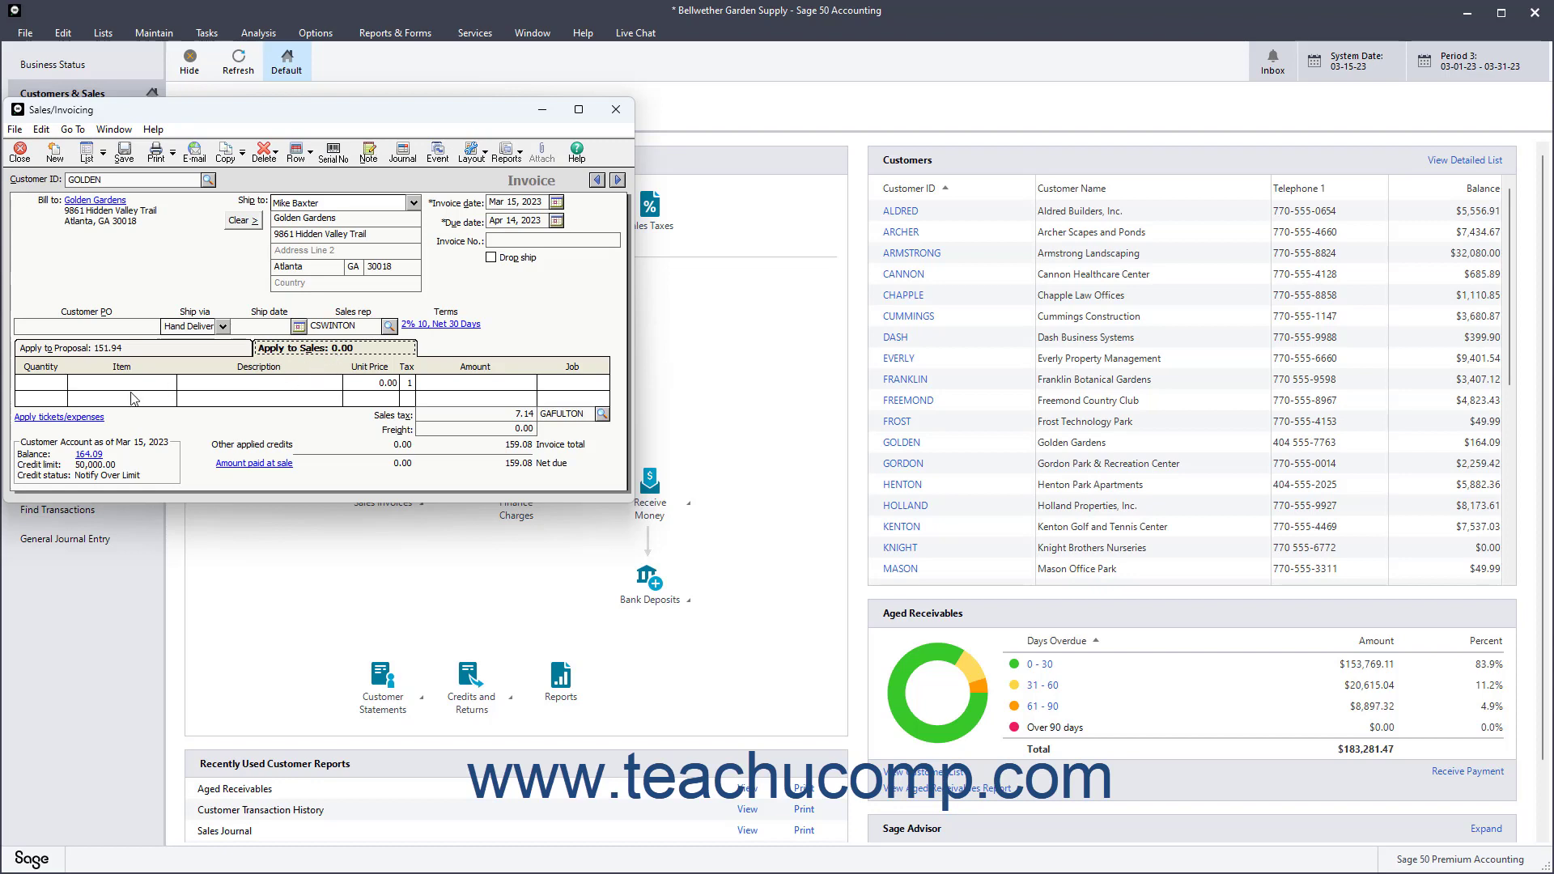
Step: Move to the Apply to Sales lines to begin a new sales line
left_click(42, 382)
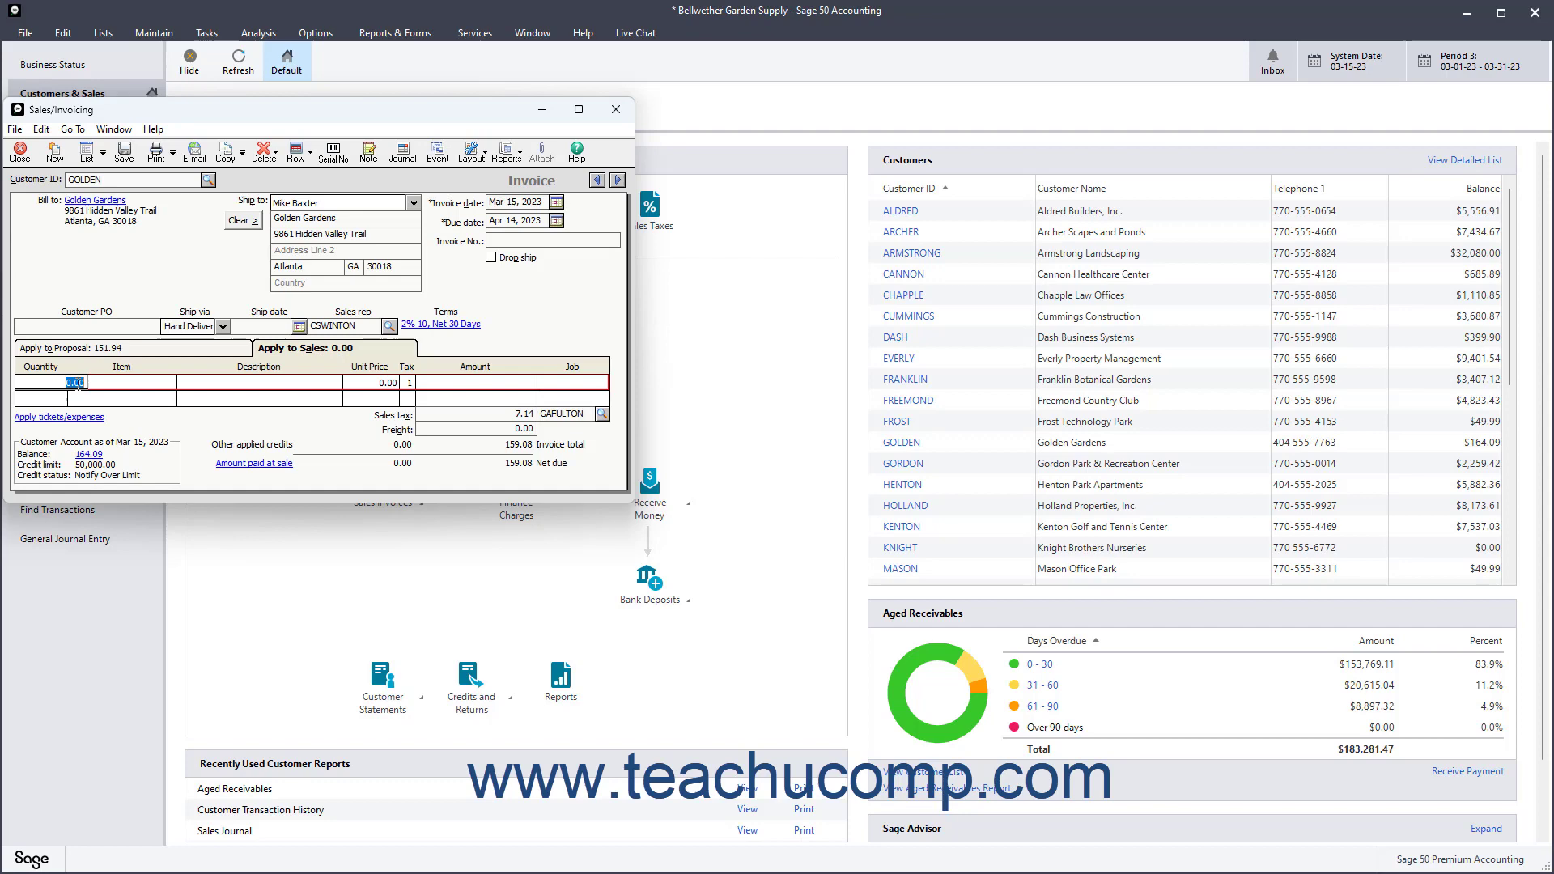
Step: Enter item COUT-1000, filling in the Bluebird Watch line at $325.00
type("COUT-1000")
left_click(372, 382)
type("325")
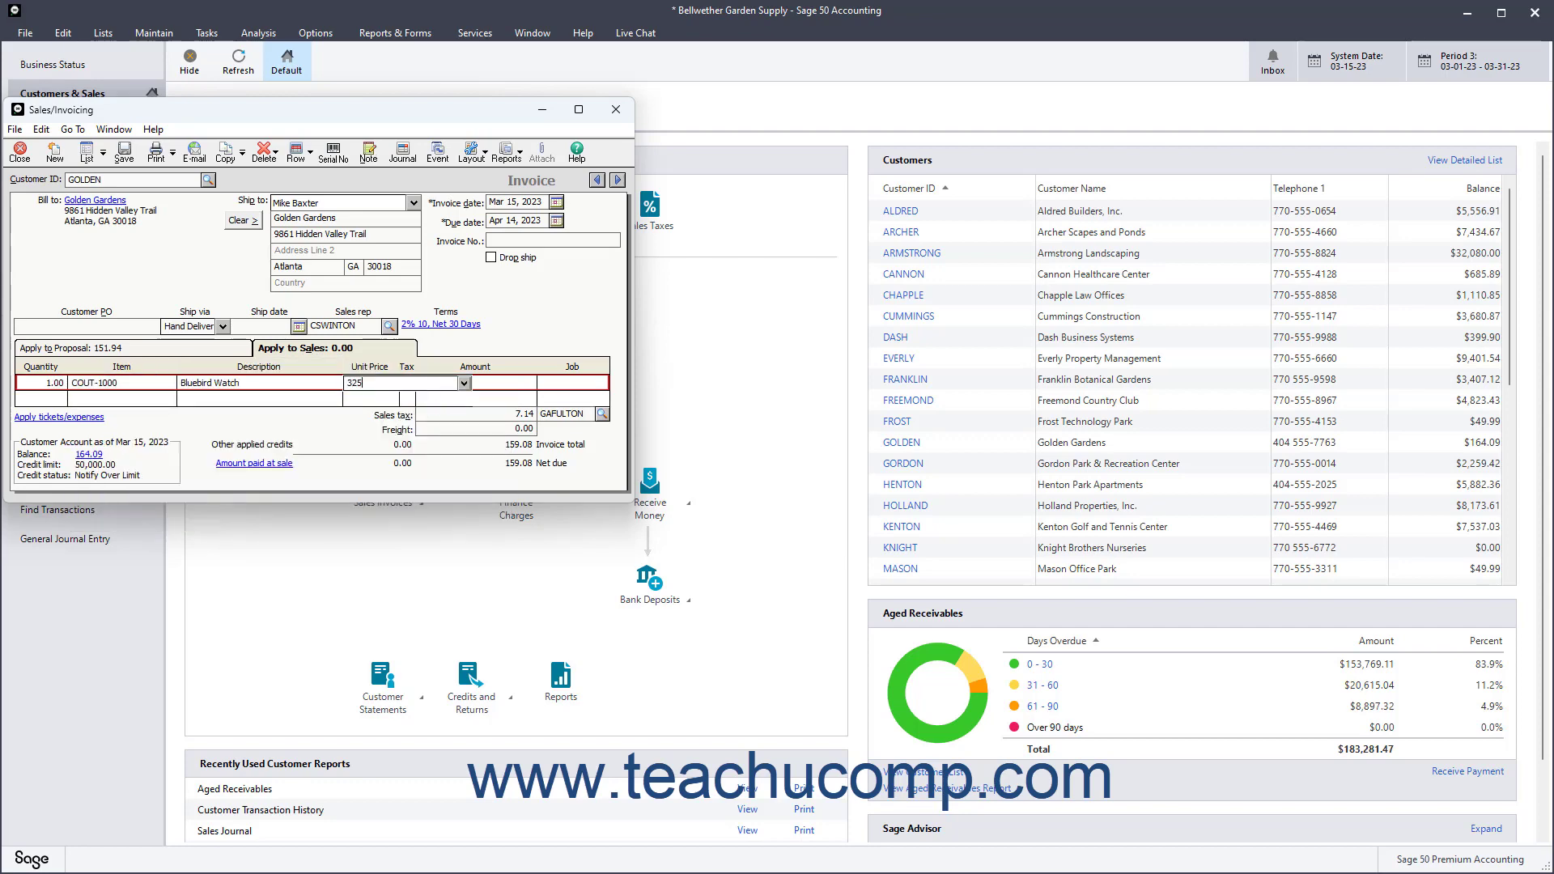
key("Tab")
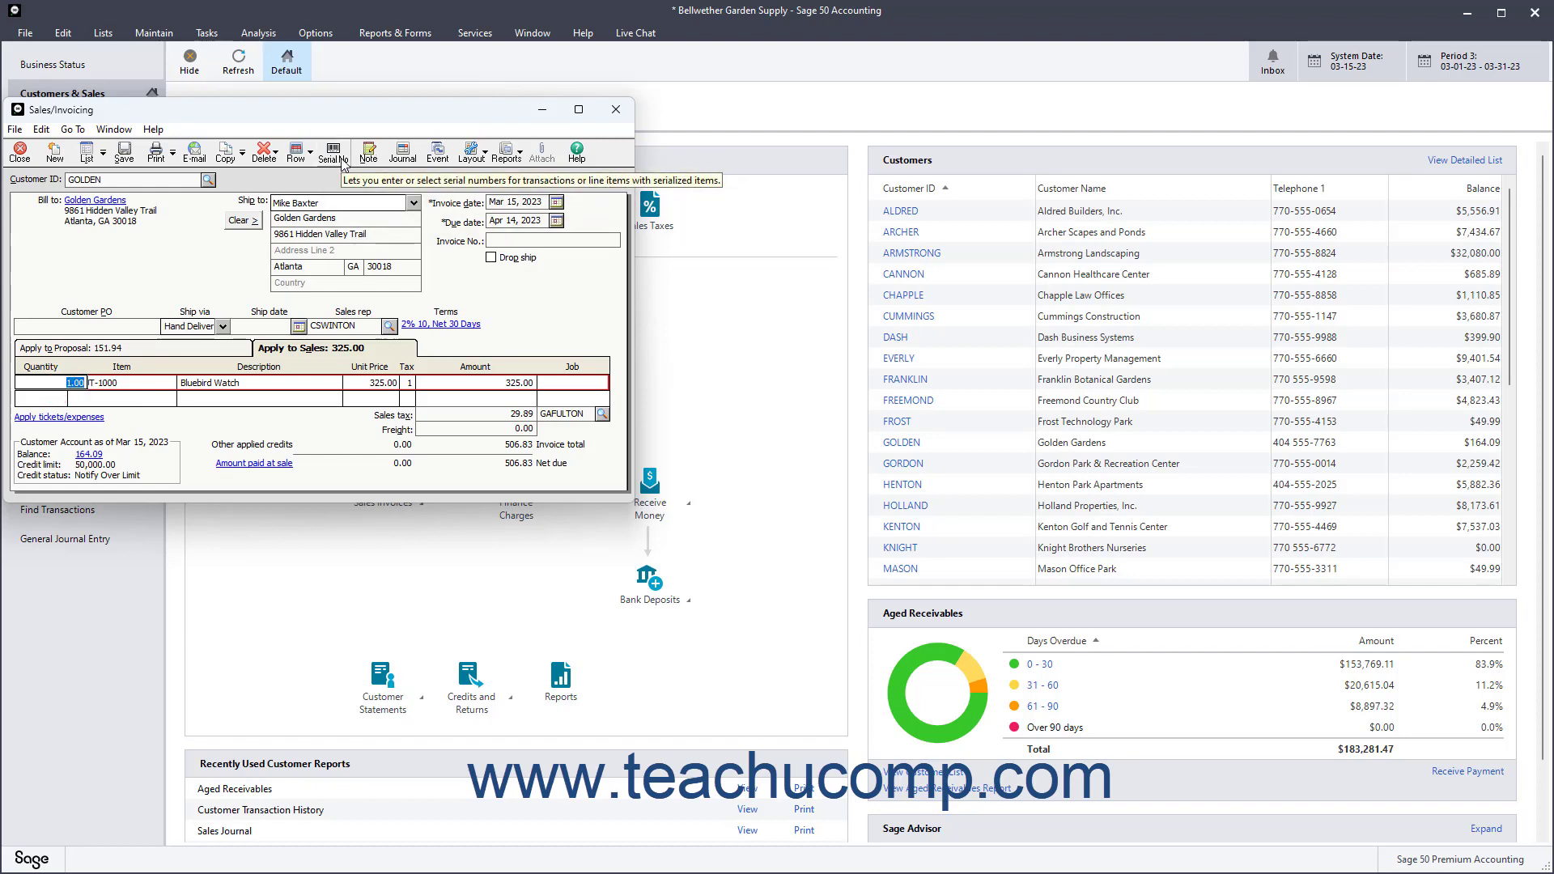
left_click(332, 152)
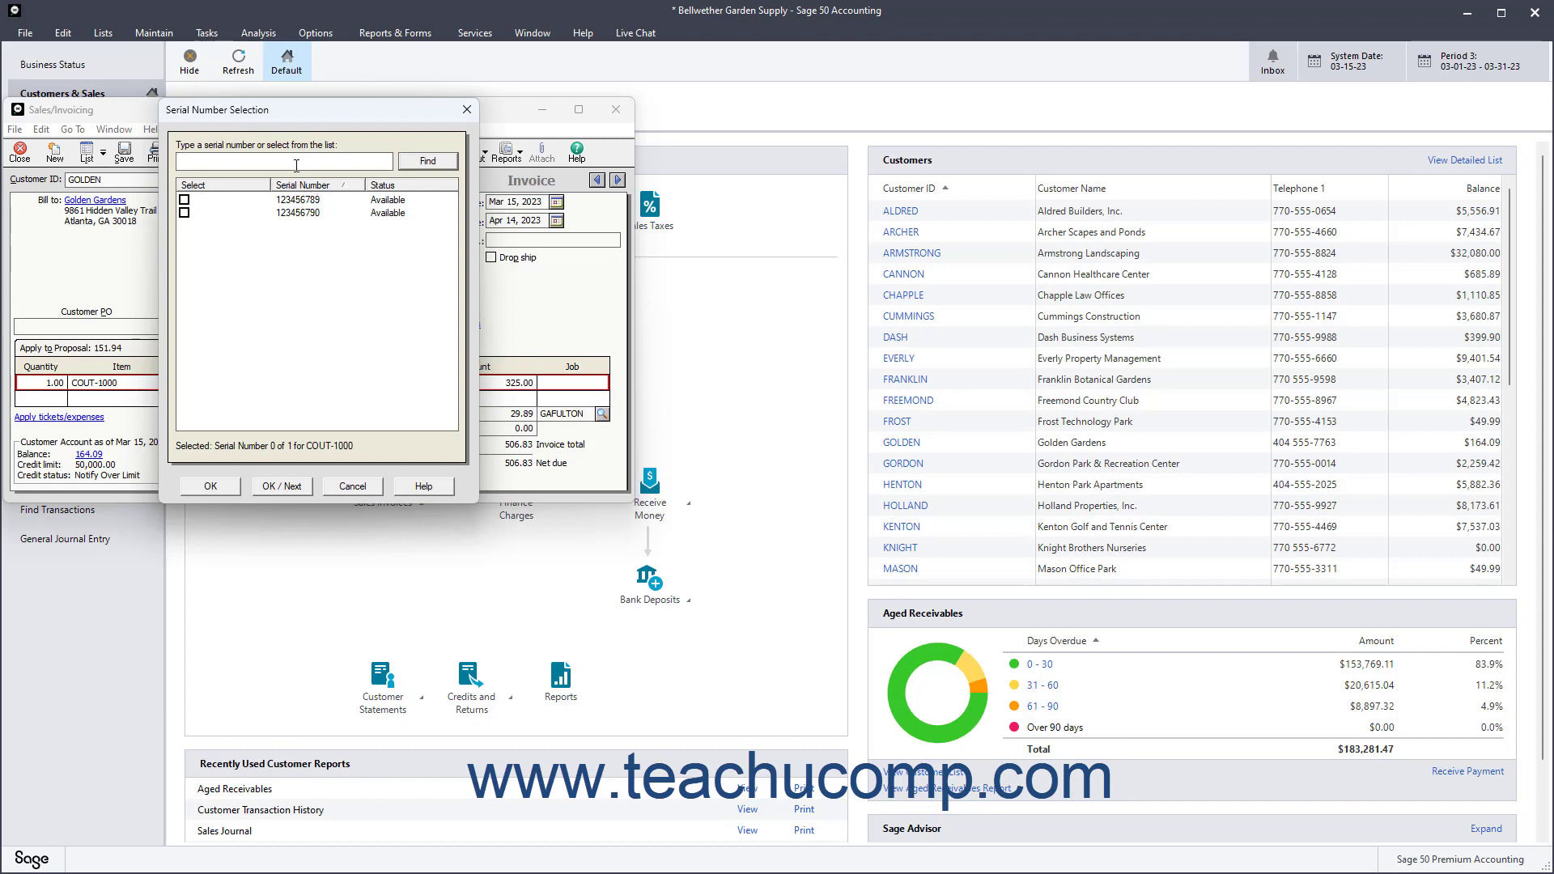
Step: Check serial number 123456789 for the Bluebird Watch line
left_click(183, 200)
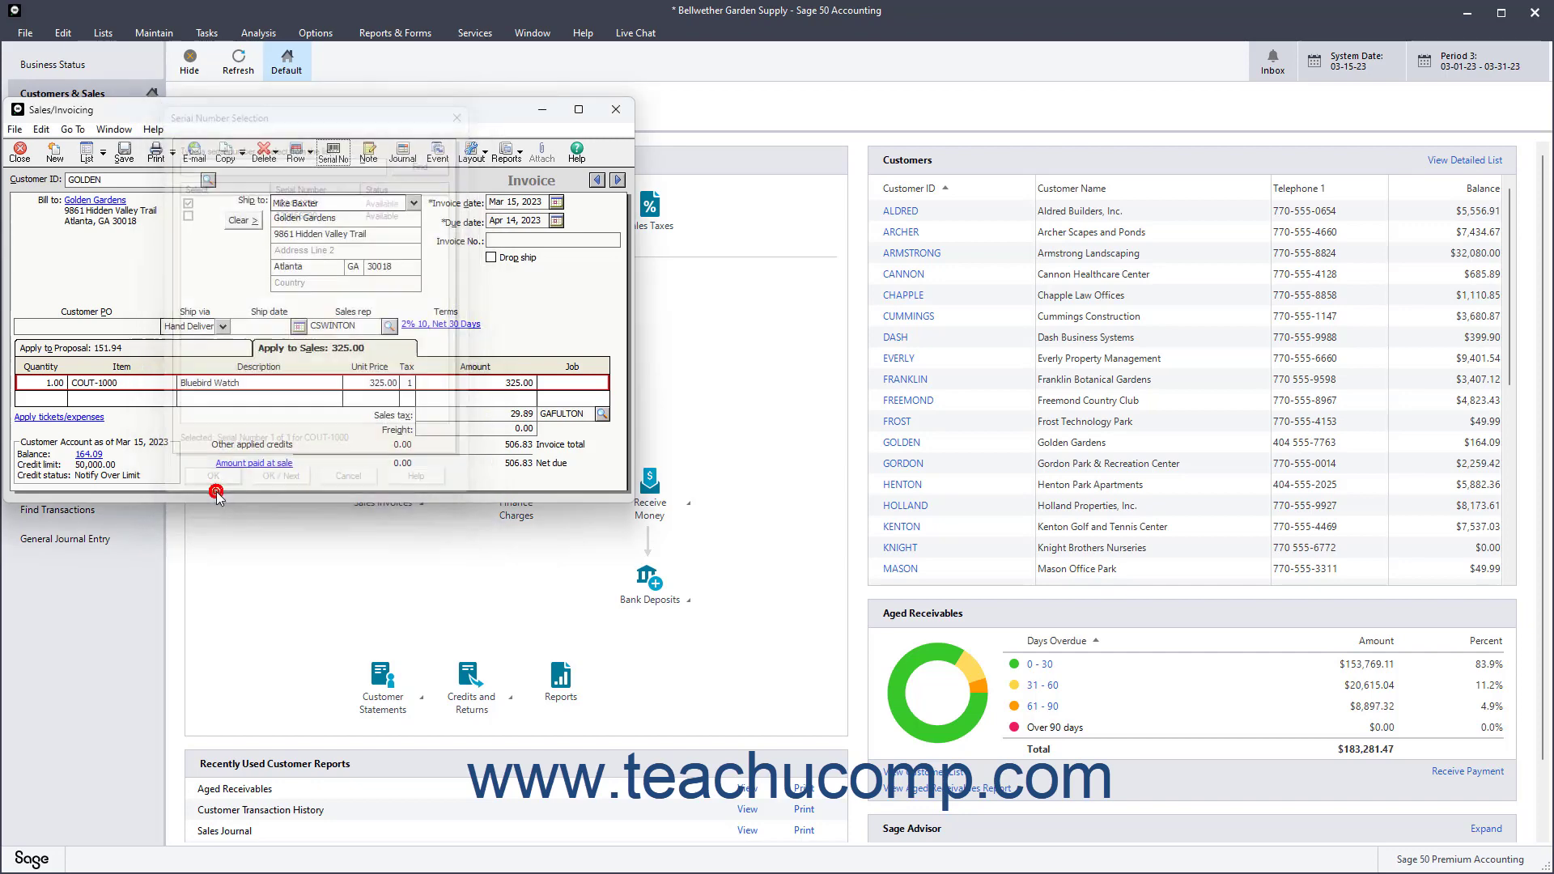
Step: Confirm the serial number, enter freight, and save after acknowledging the purchase-order notice
left_click(212, 475)
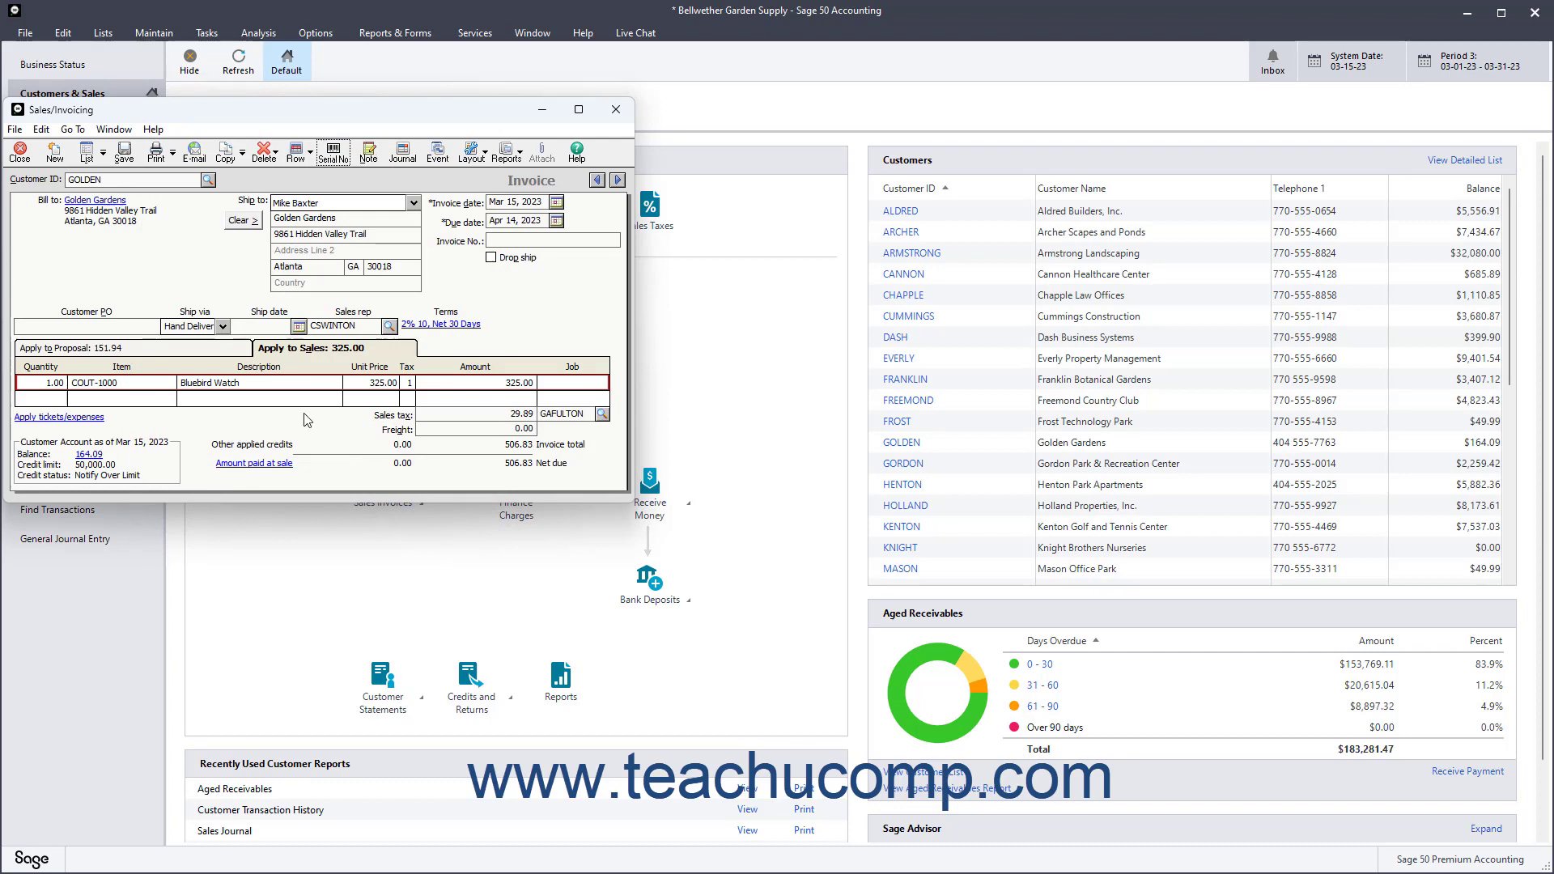
mouse_move(381, 432)
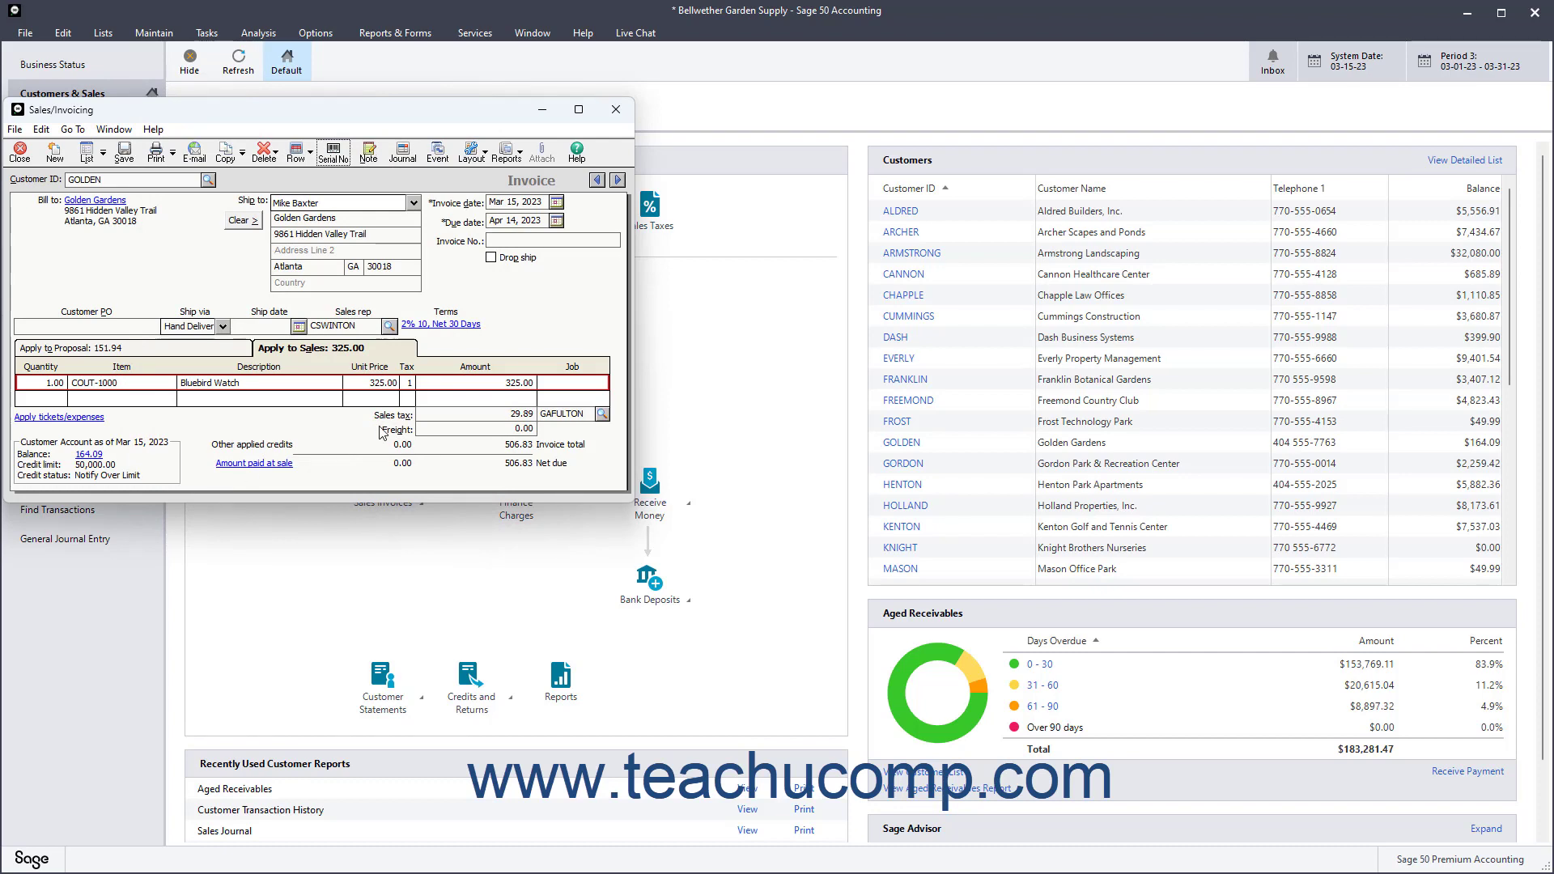
left_click(601, 414)
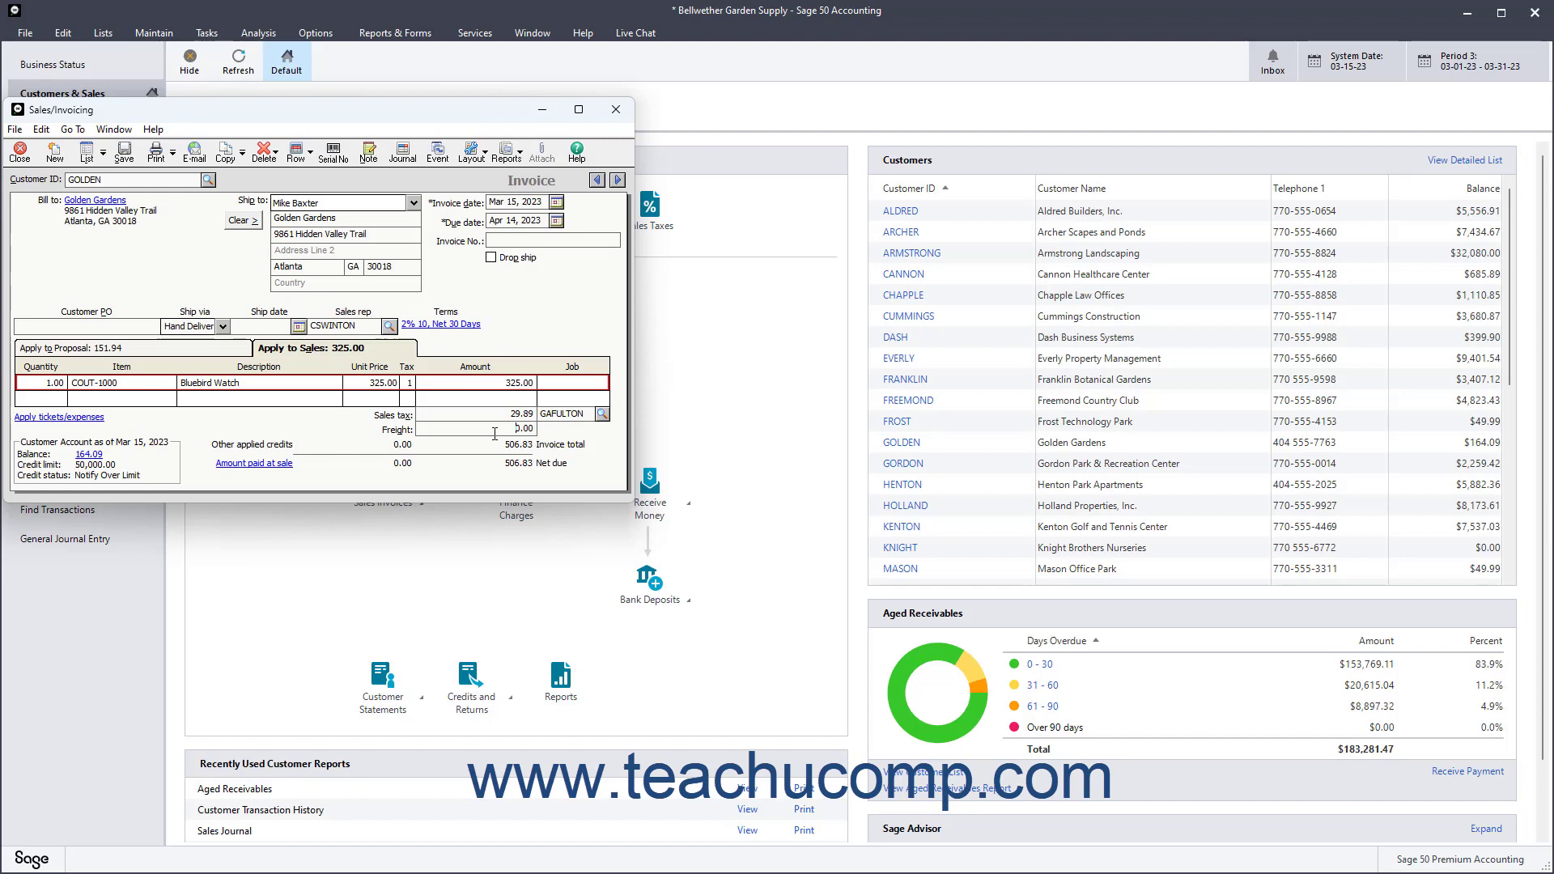
mouse_move(198, 445)
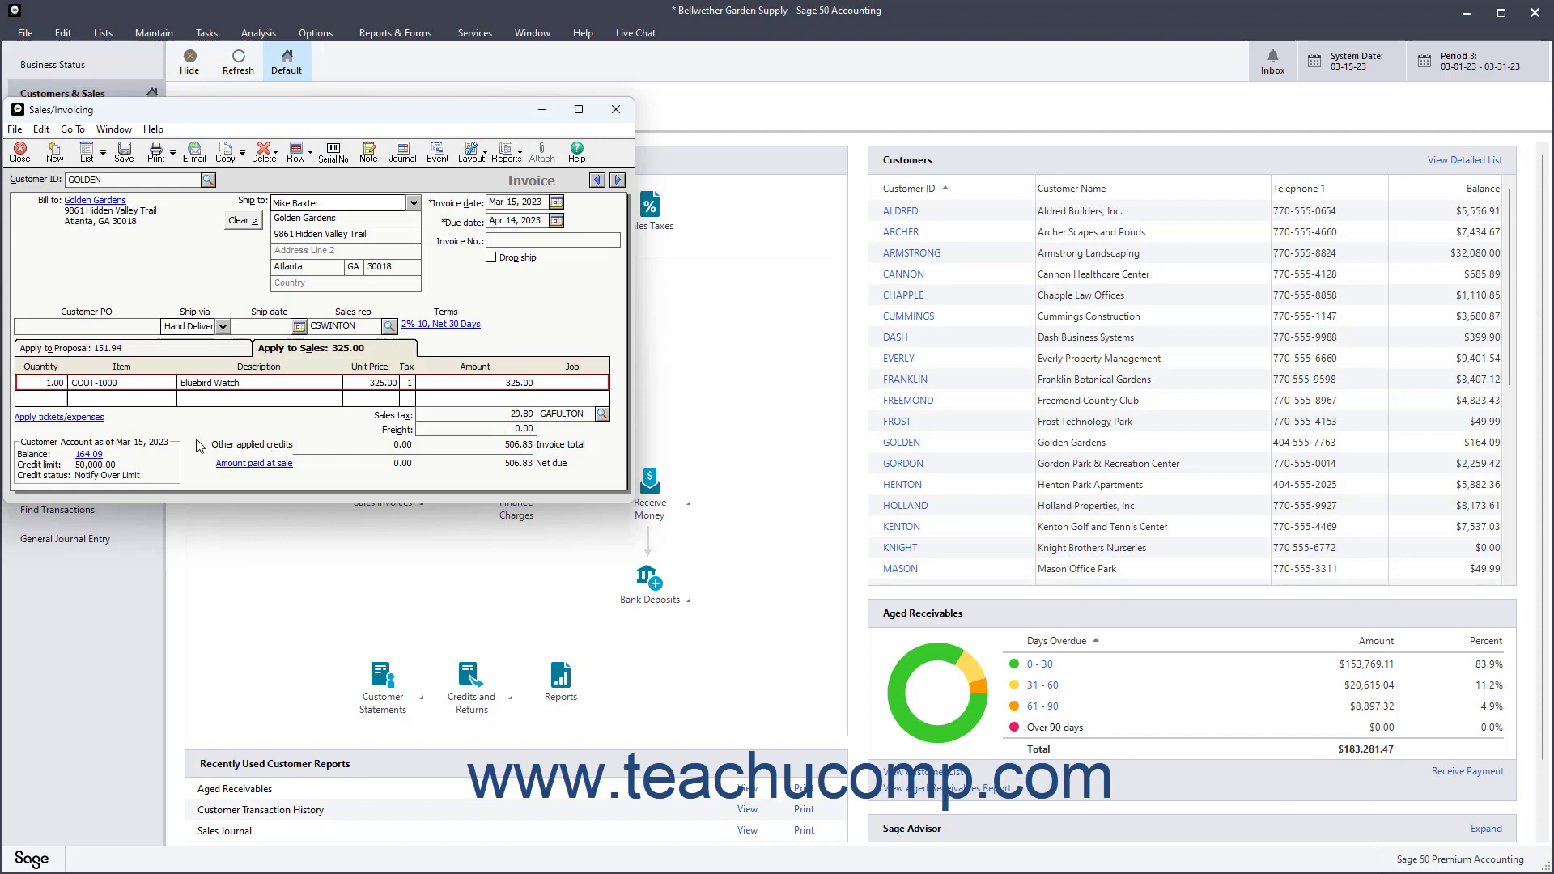
mouse_move(184, 451)
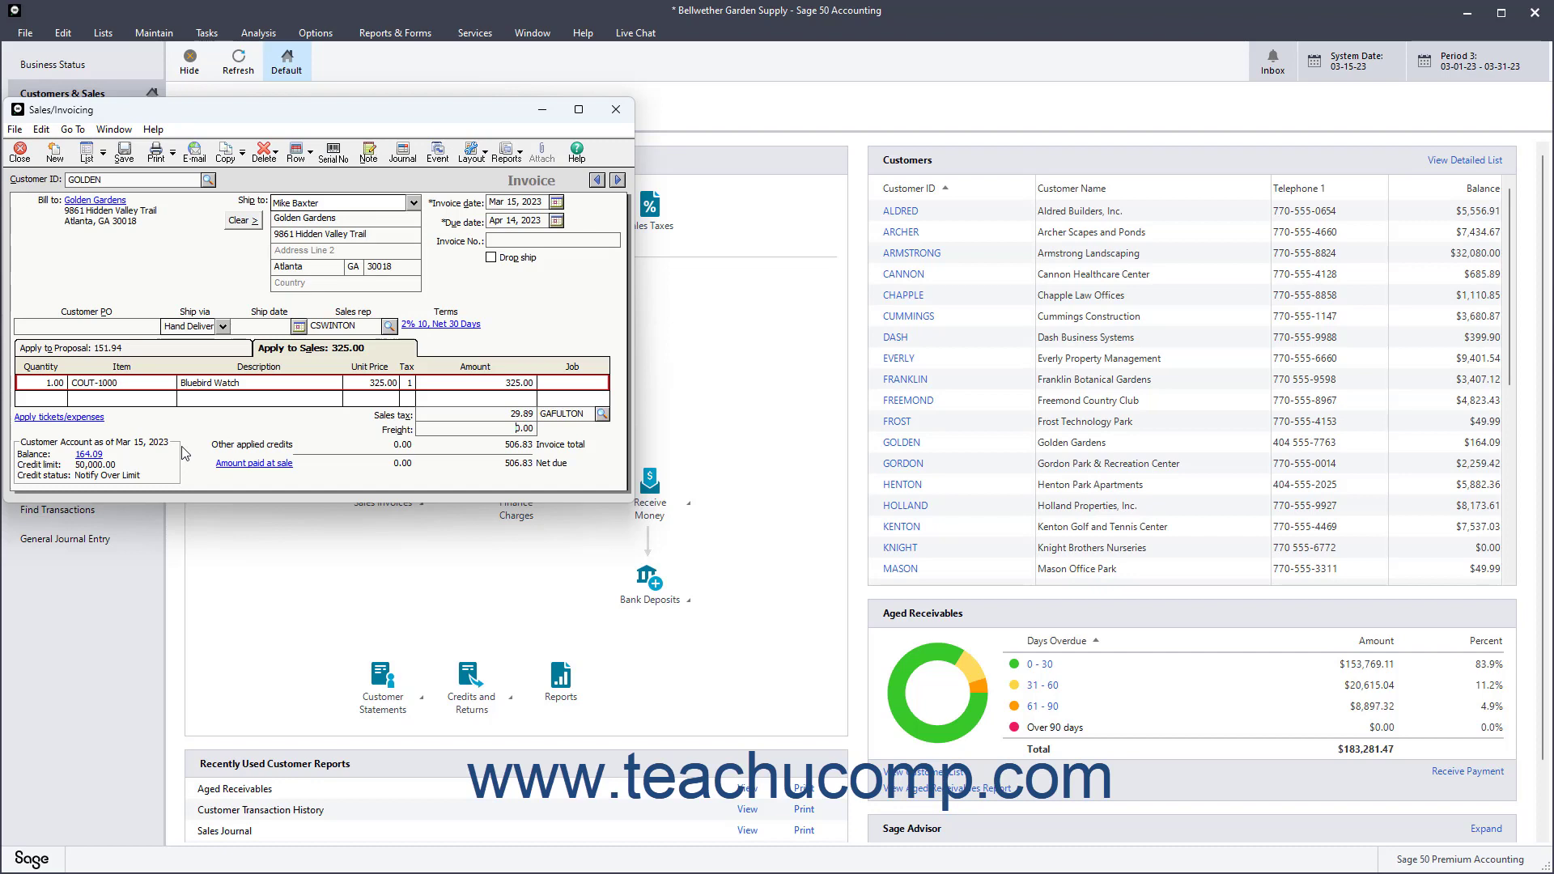
mouse_move(106, 468)
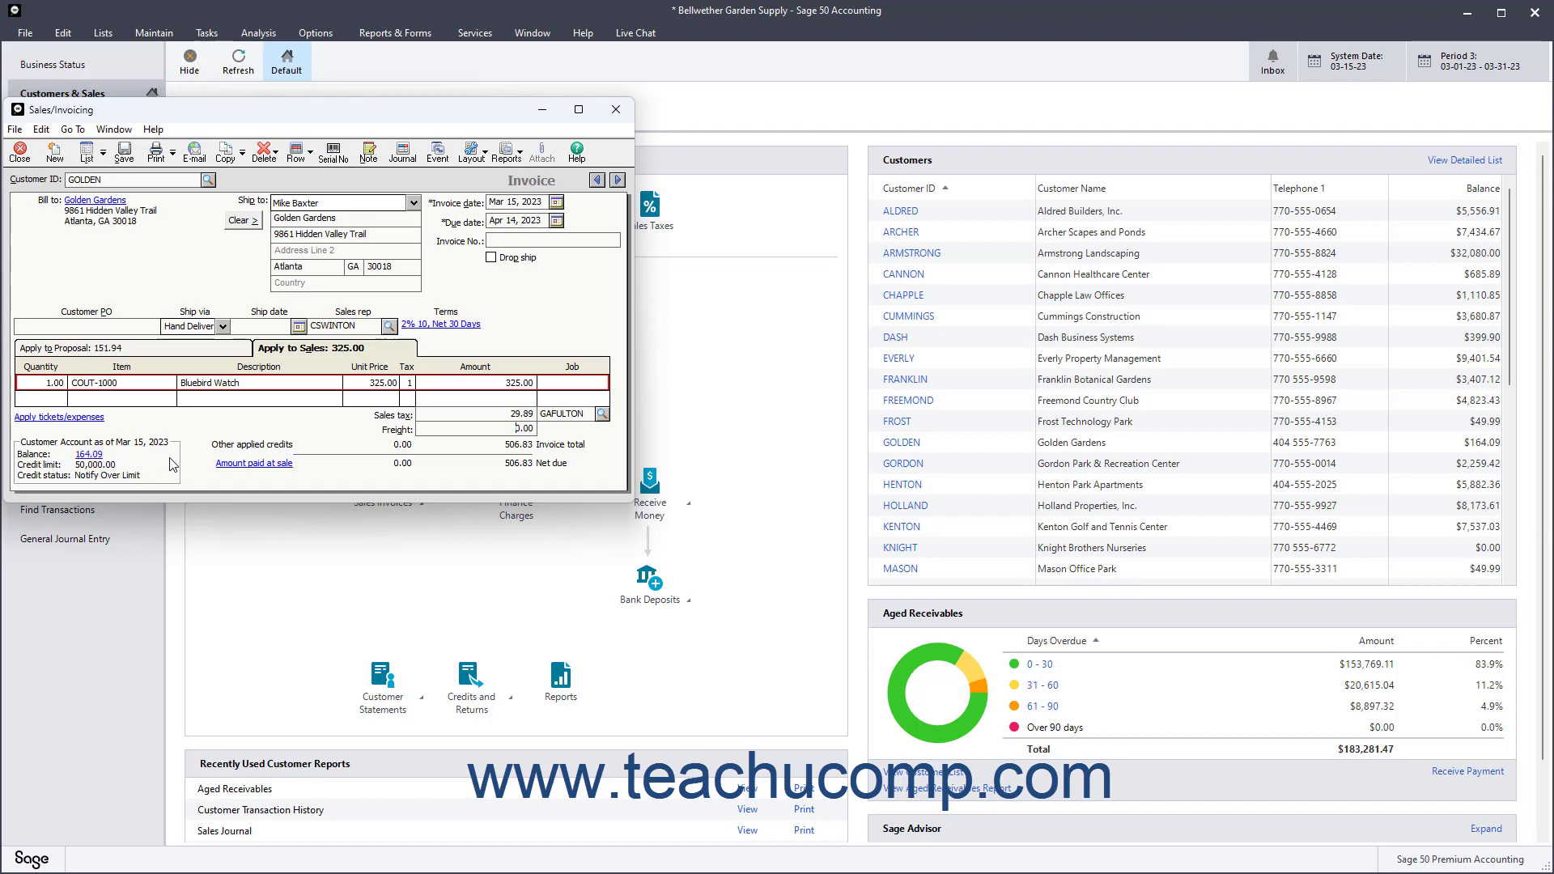
mouse_move(156, 246)
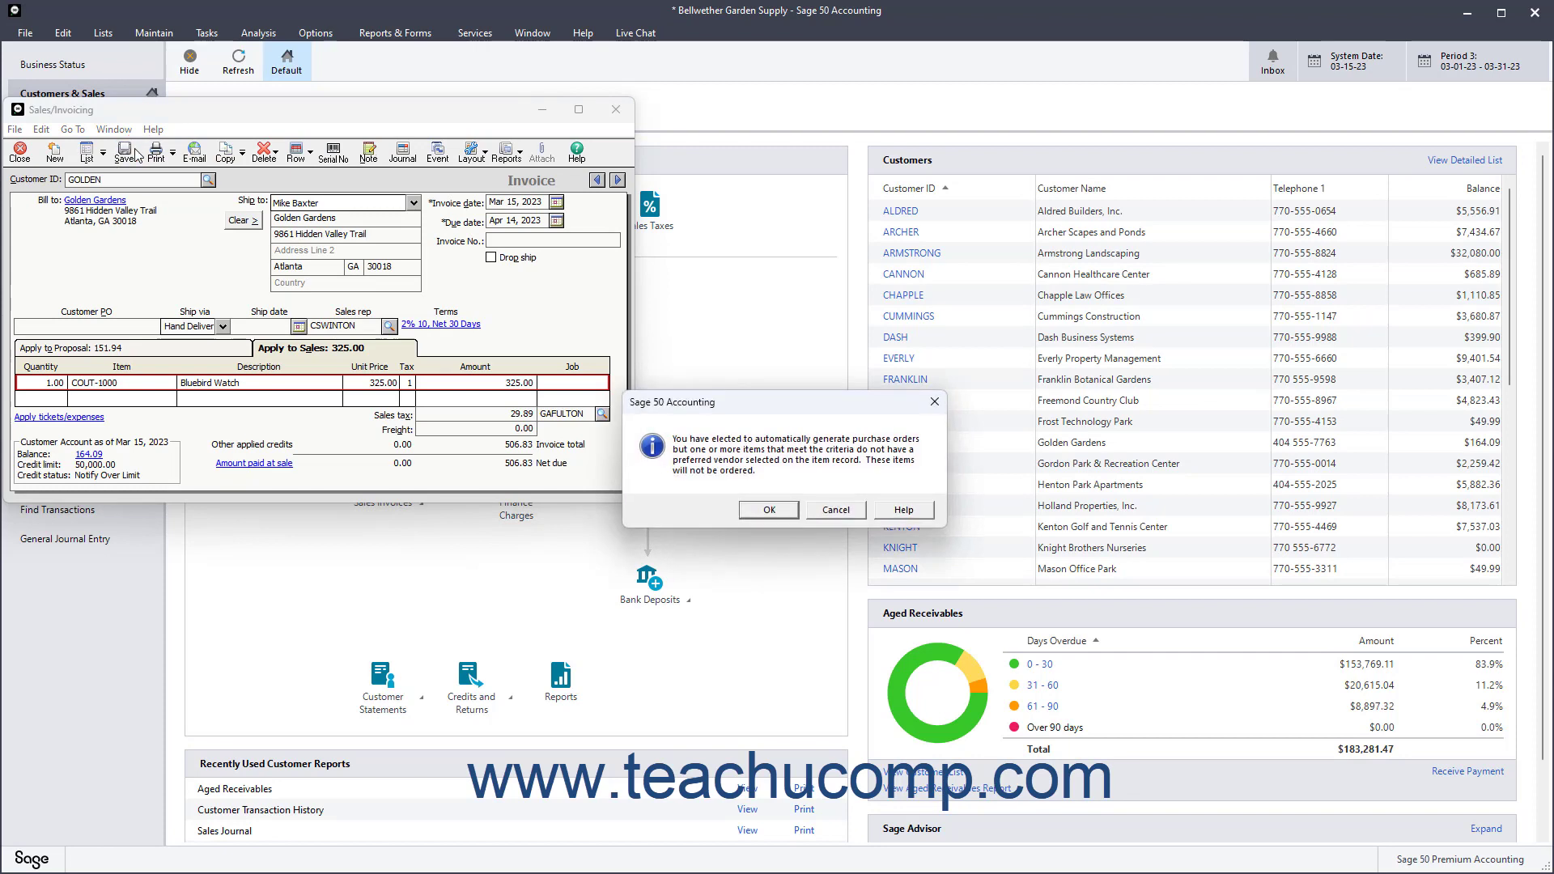
left_click(767, 509)
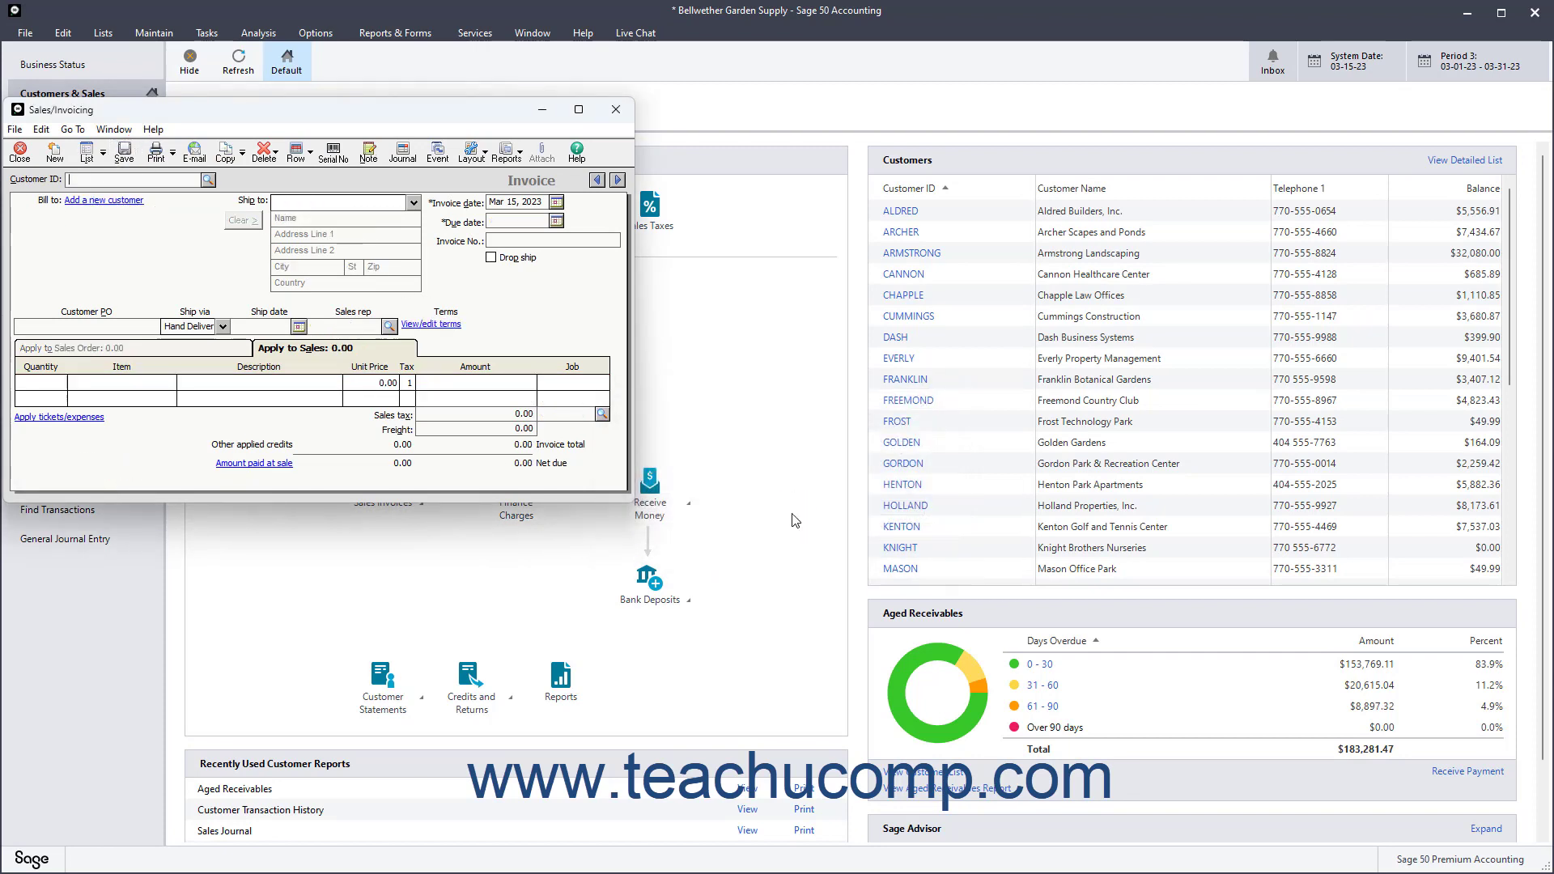